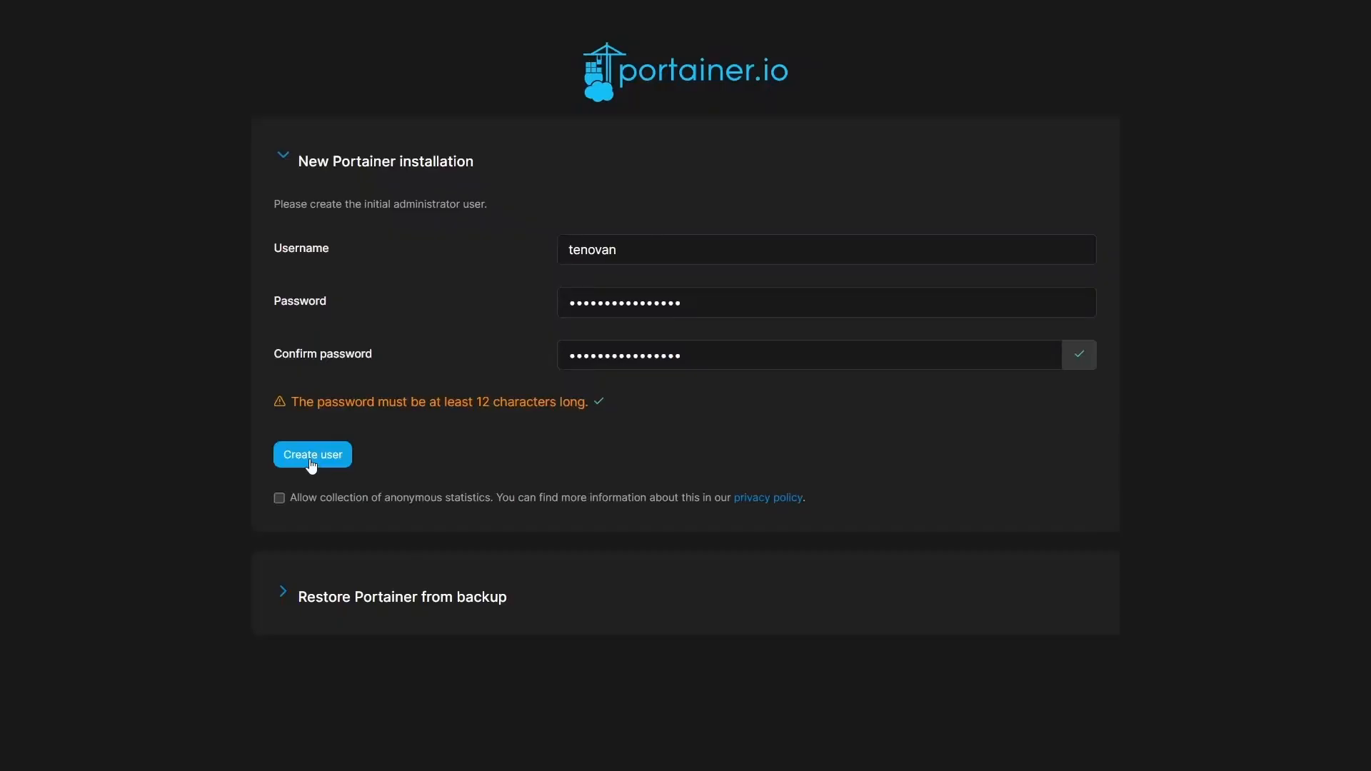
- Create the initial Portainer administrator account from the filled-in setup form
{"action": "left_click", "coordinate": [311, 454]}
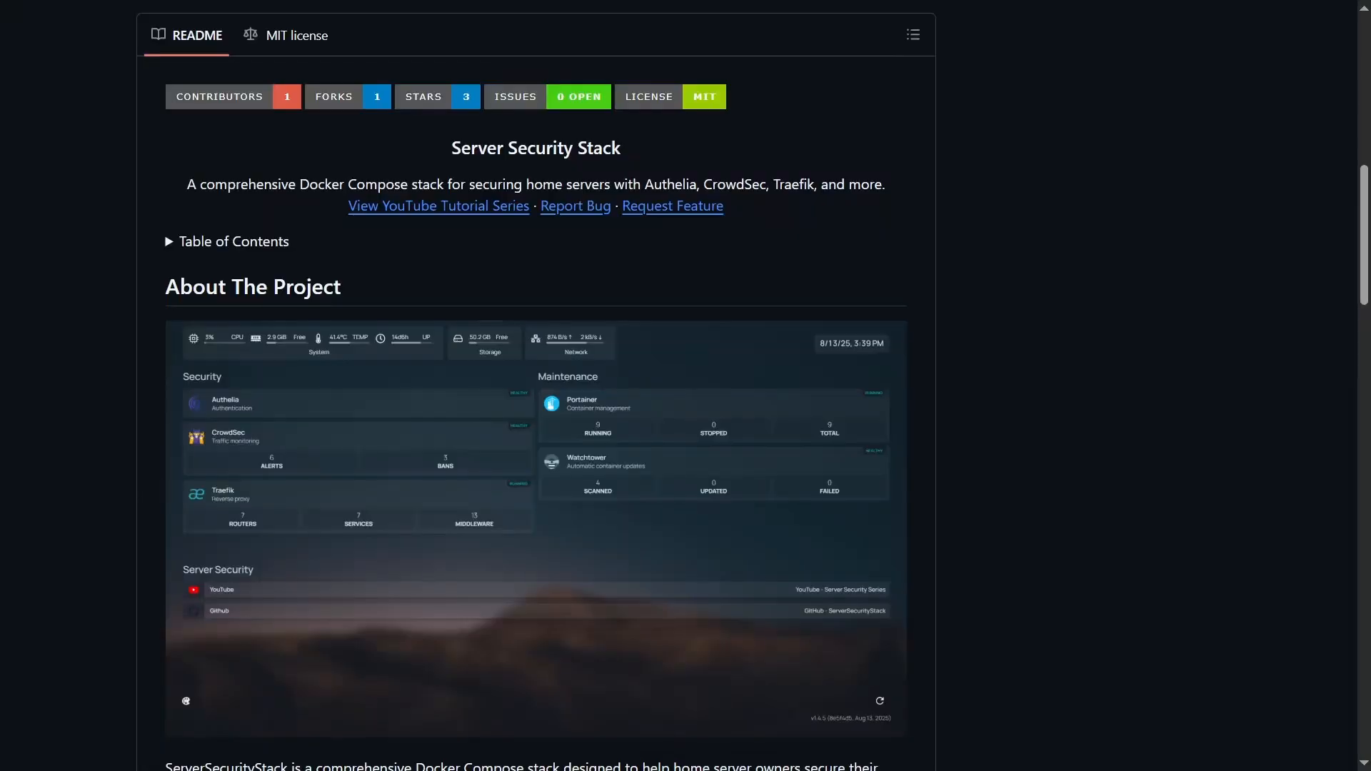
- Navigate into the repository's traefik folder and select its docker-compose.yml file
{"action": "scroll", "scroll_direction": "down", "scroll_amount": 3}
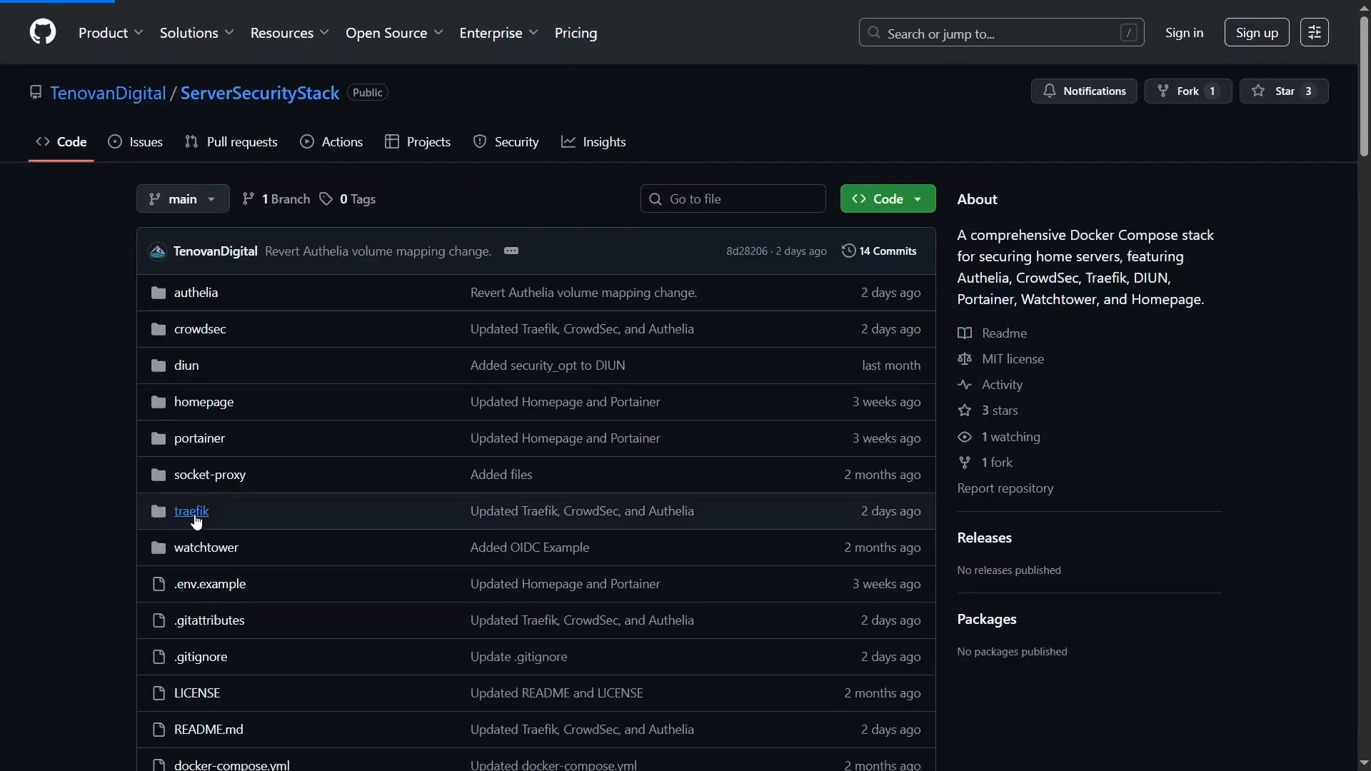
{"action": "left_click", "coordinate": [190, 511]}
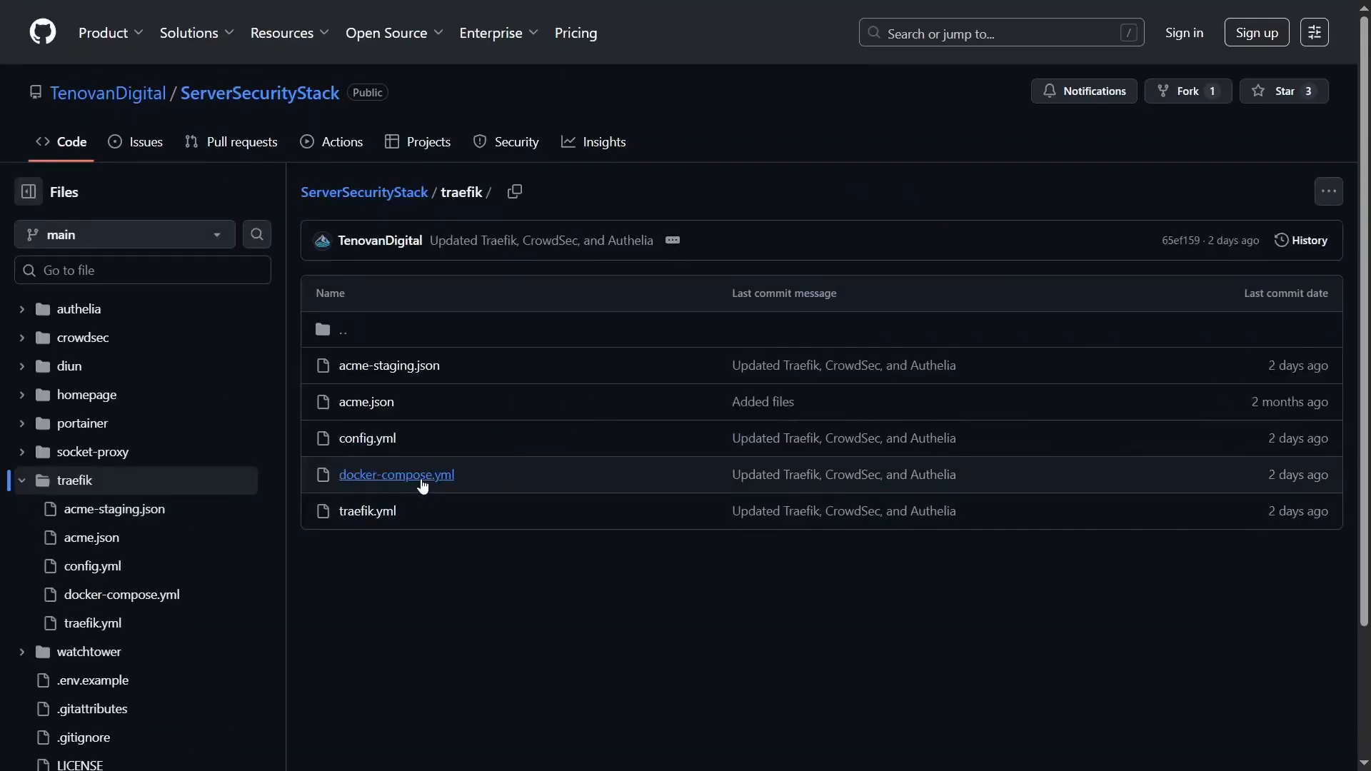
{"action": "left_click", "coordinate": [395, 475]}
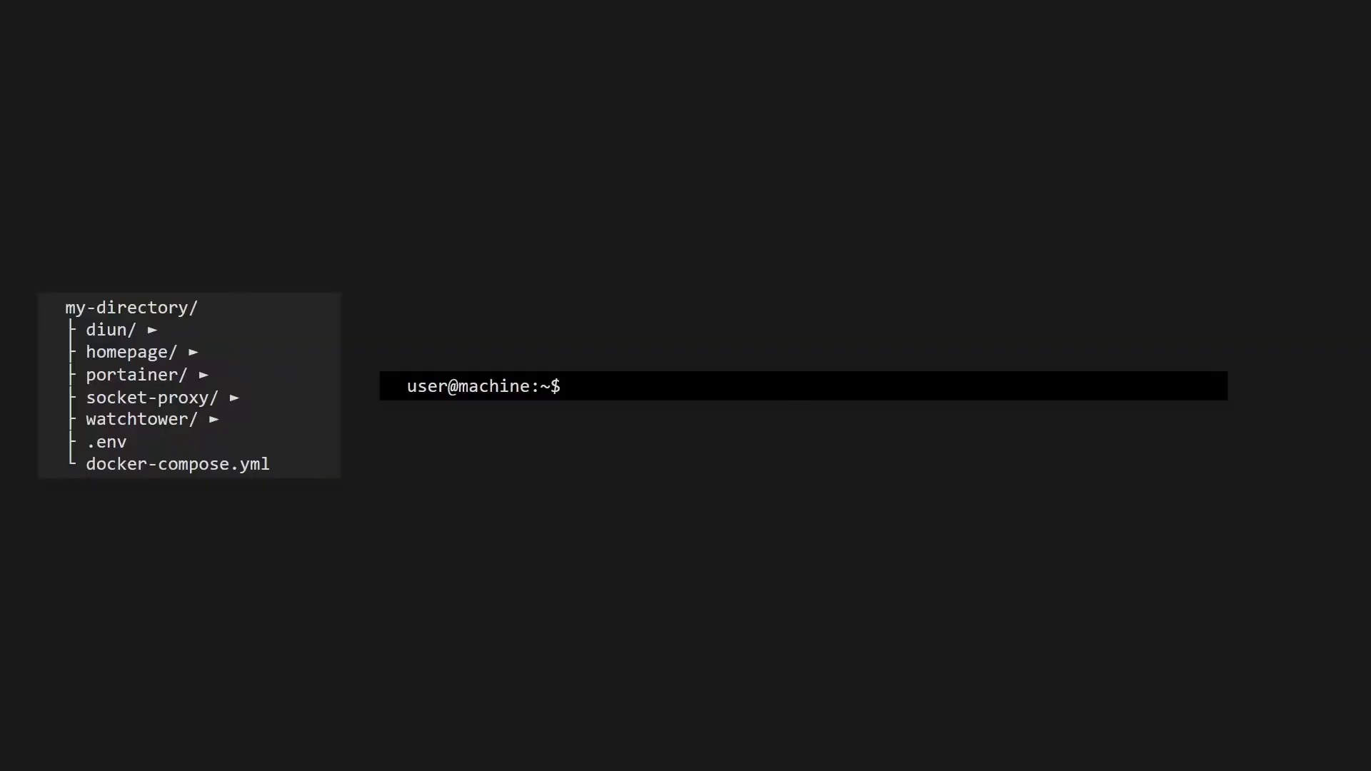
- Add a traefik folder holding its own docker-compose.yml to the project directory
{"action": "left_click", "coordinate": [175, 464]}
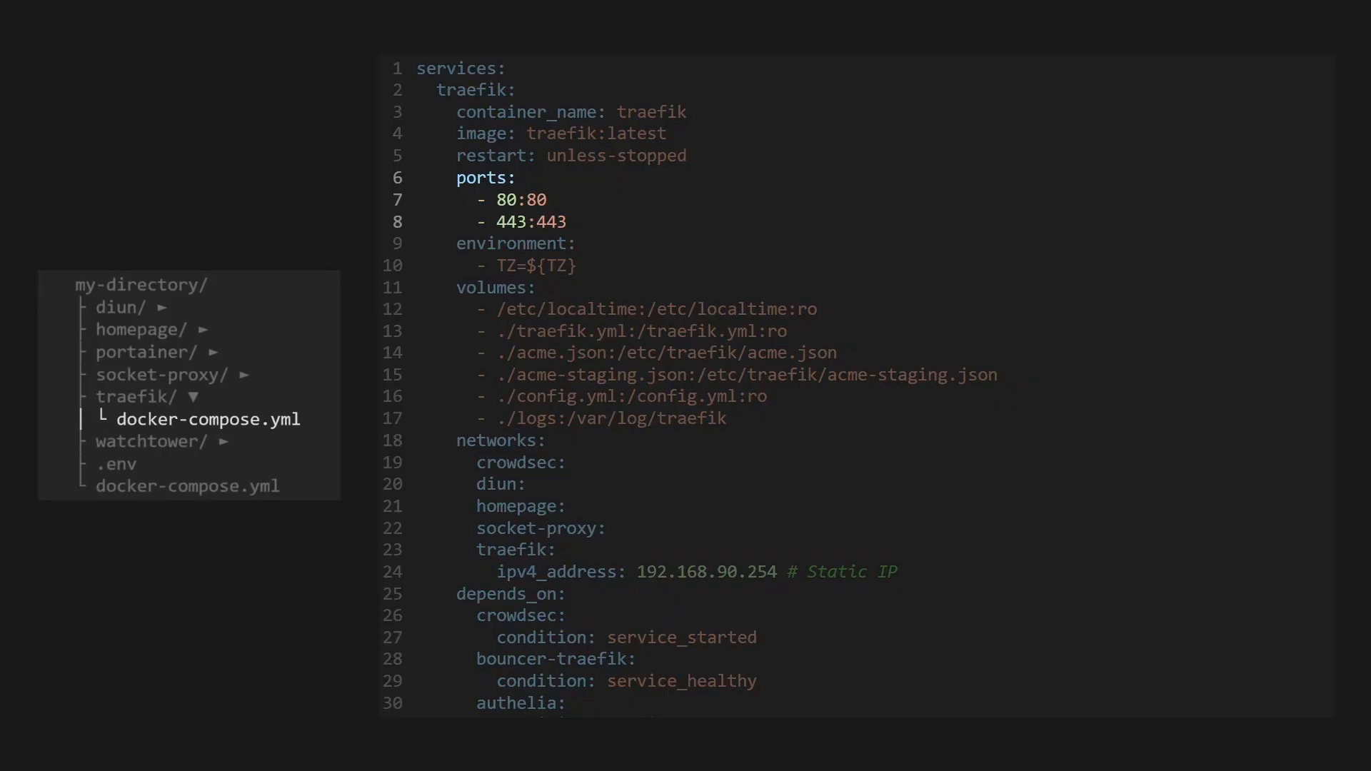
- Review the traefik service's ports 80/443, volumes, static-IP networks, depends_on and crowdsec/diun/homepage labels
{"action": "scroll", "scroll_direction": "down", "scroll_amount": 3}
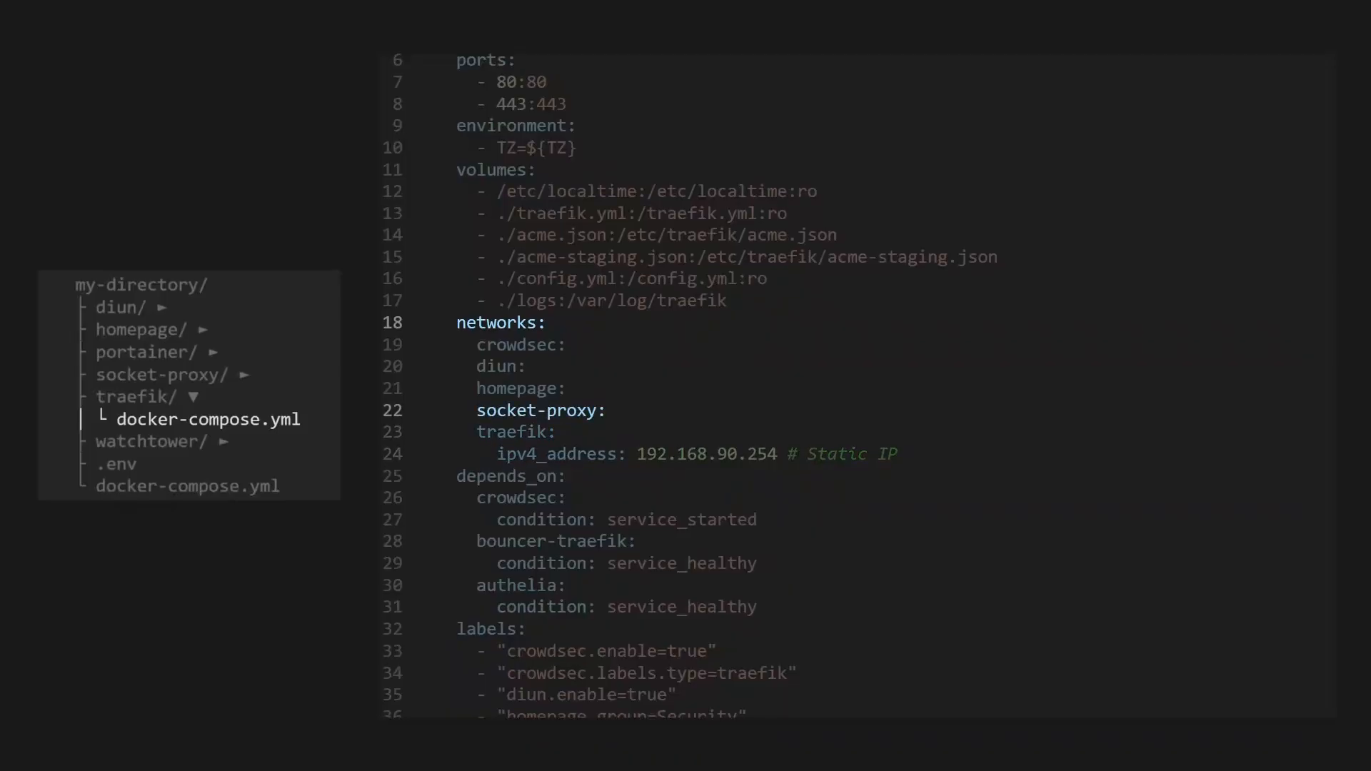
{"action": "scroll", "scroll_direction": "up", "scroll_amount": 3}
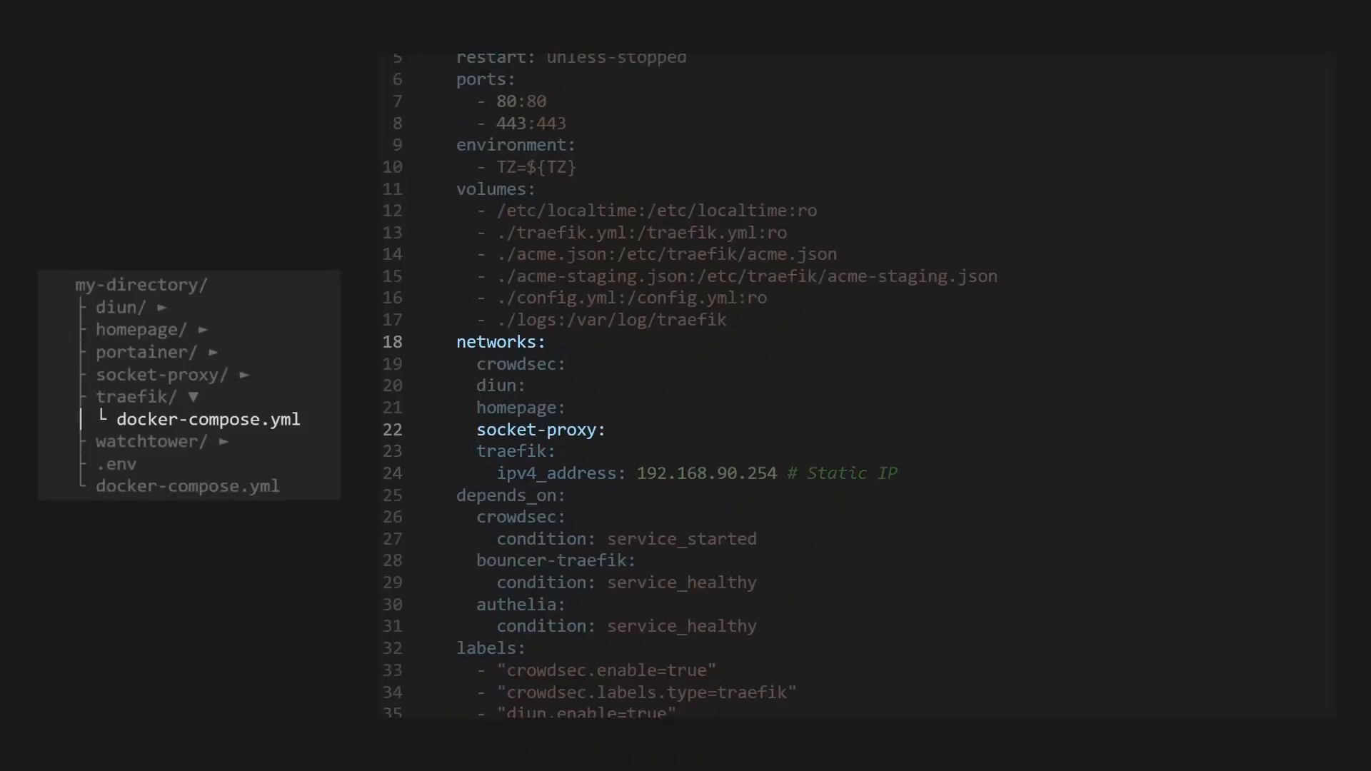
{"action": "scroll", "scroll_direction": "down", "scroll_amount": 3}
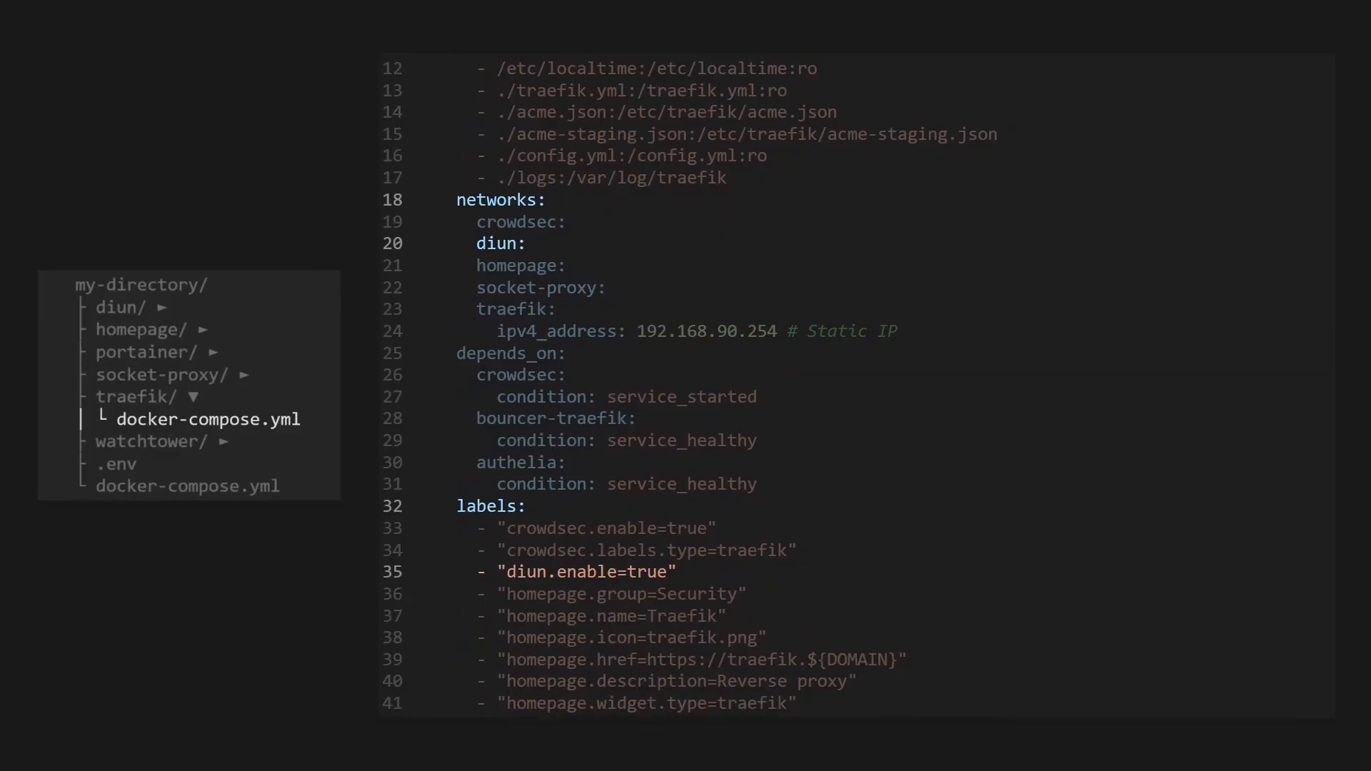
{"action": "scroll", "scroll_direction": "down", "scroll_amount": 3}
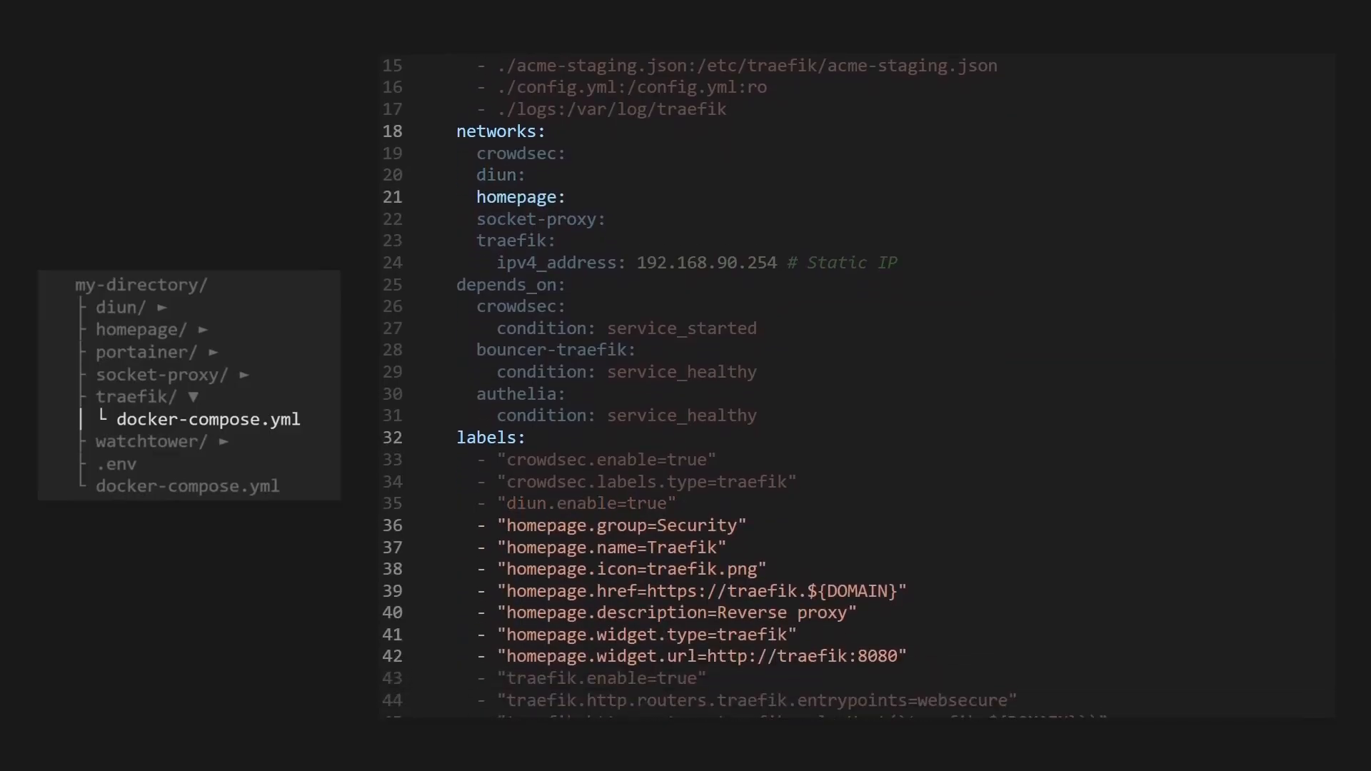
{"action": "scroll", "scroll_direction": "down", "scroll_amount": 3}
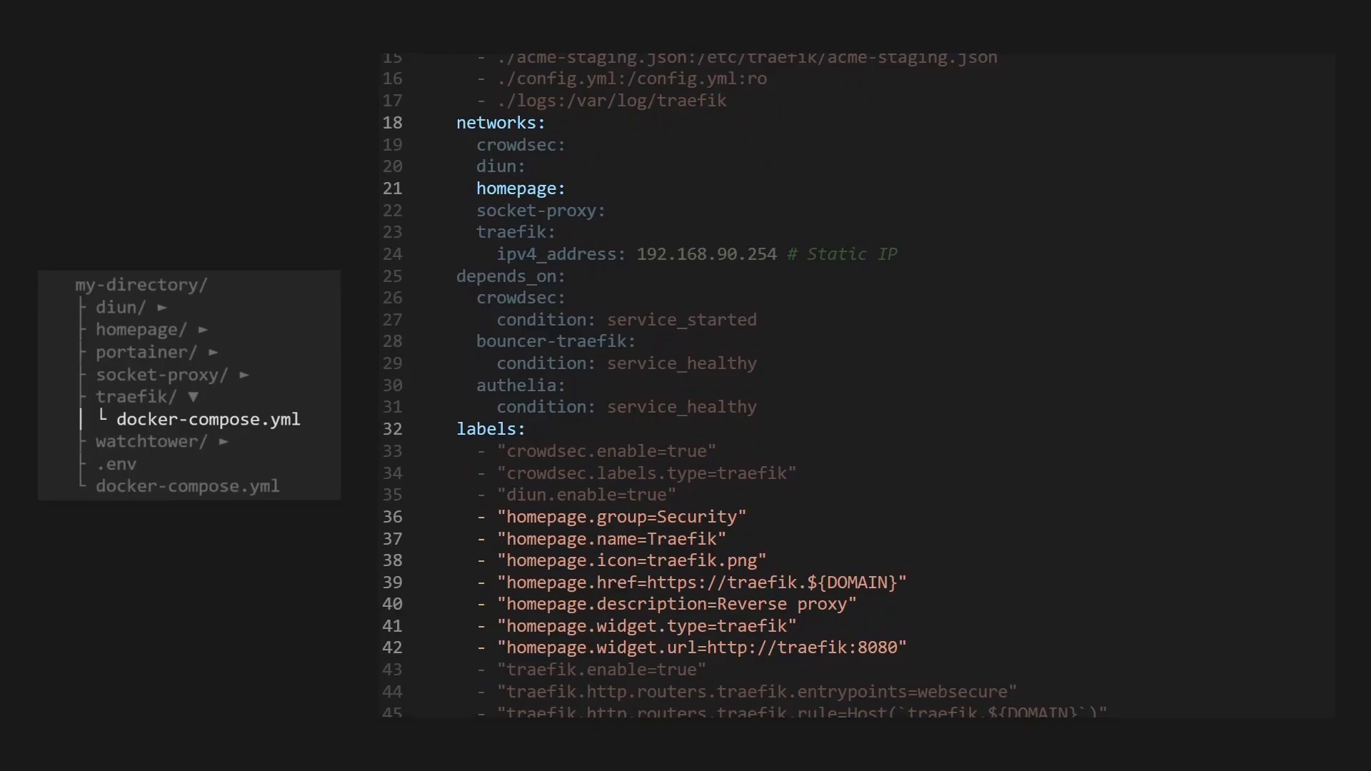
{"action": "scroll", "scroll_direction": "up", "scroll_amount": 3}
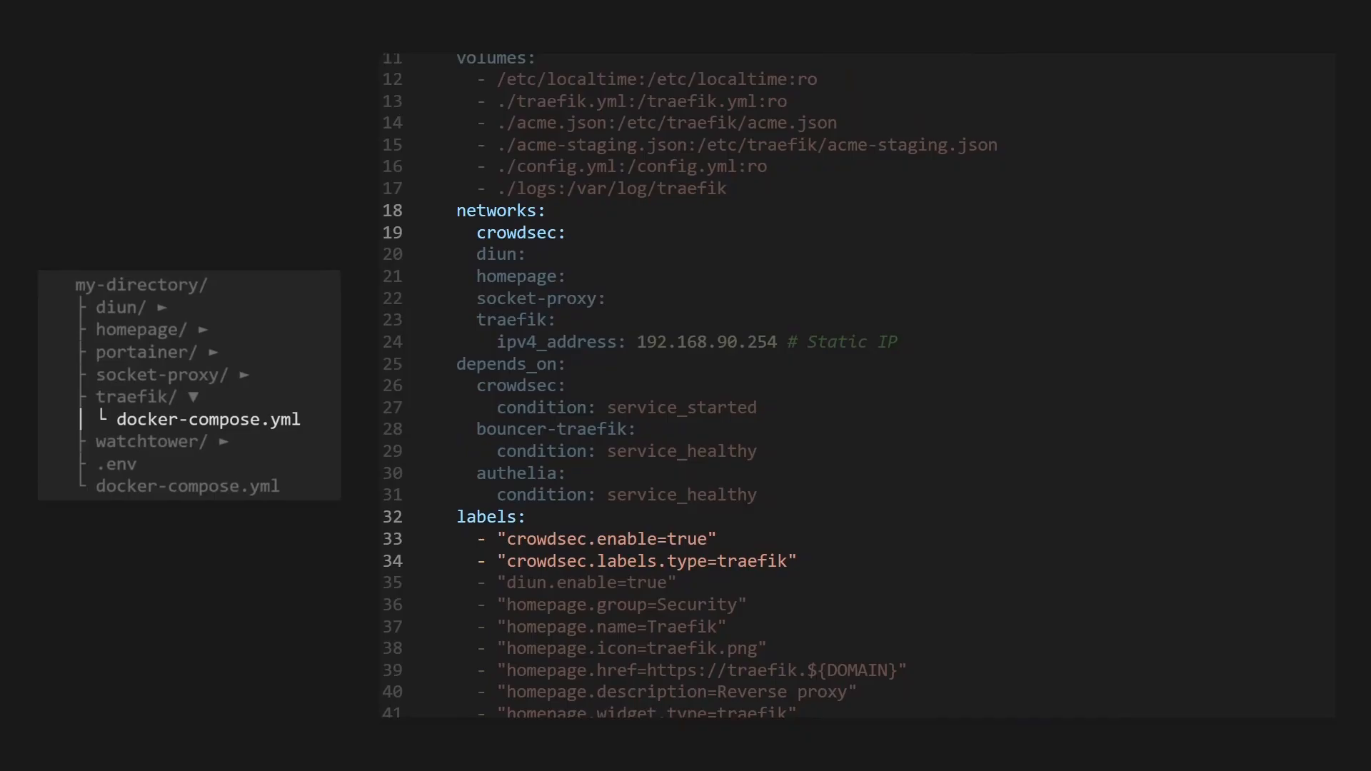
{"action": "scroll", "scroll_direction": "down", "scroll_amount": 3}
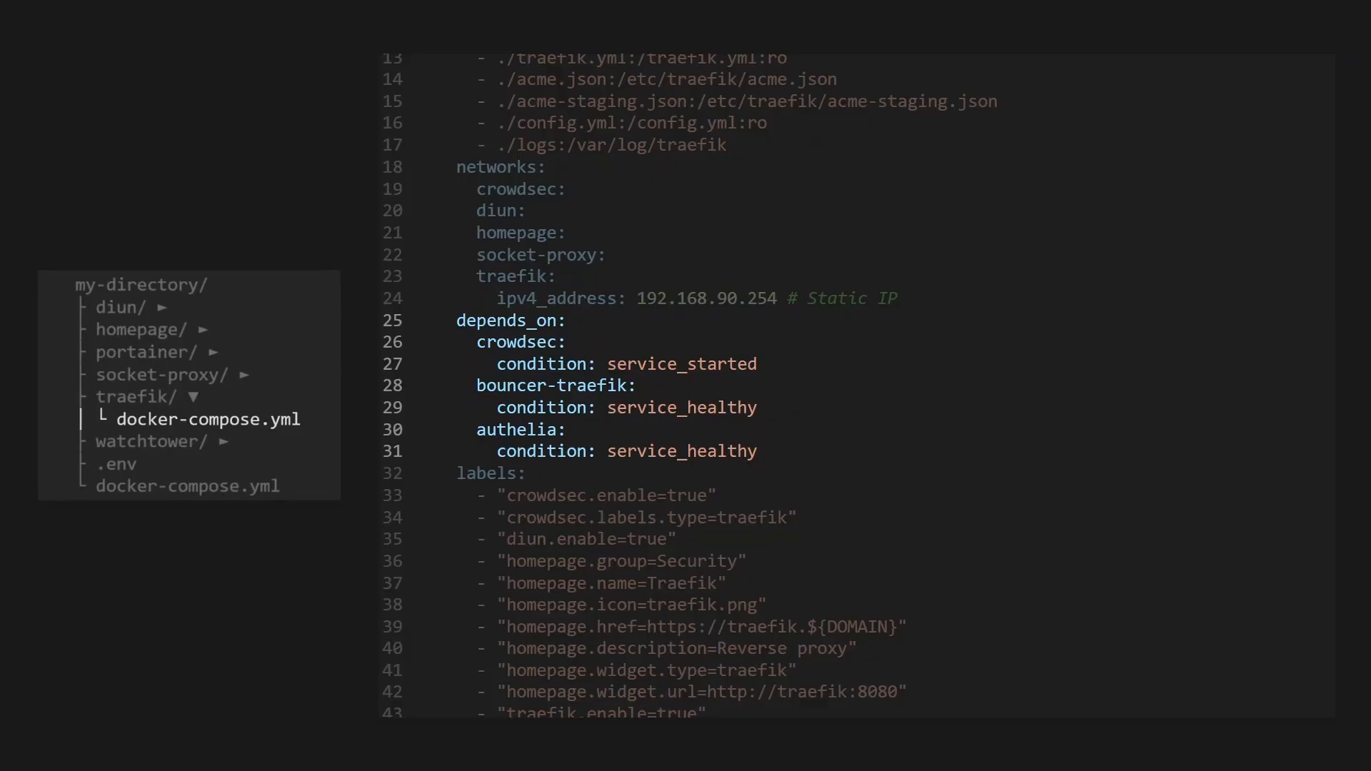
{"action": "scroll", "scroll_direction": "down", "scroll_amount": 3}
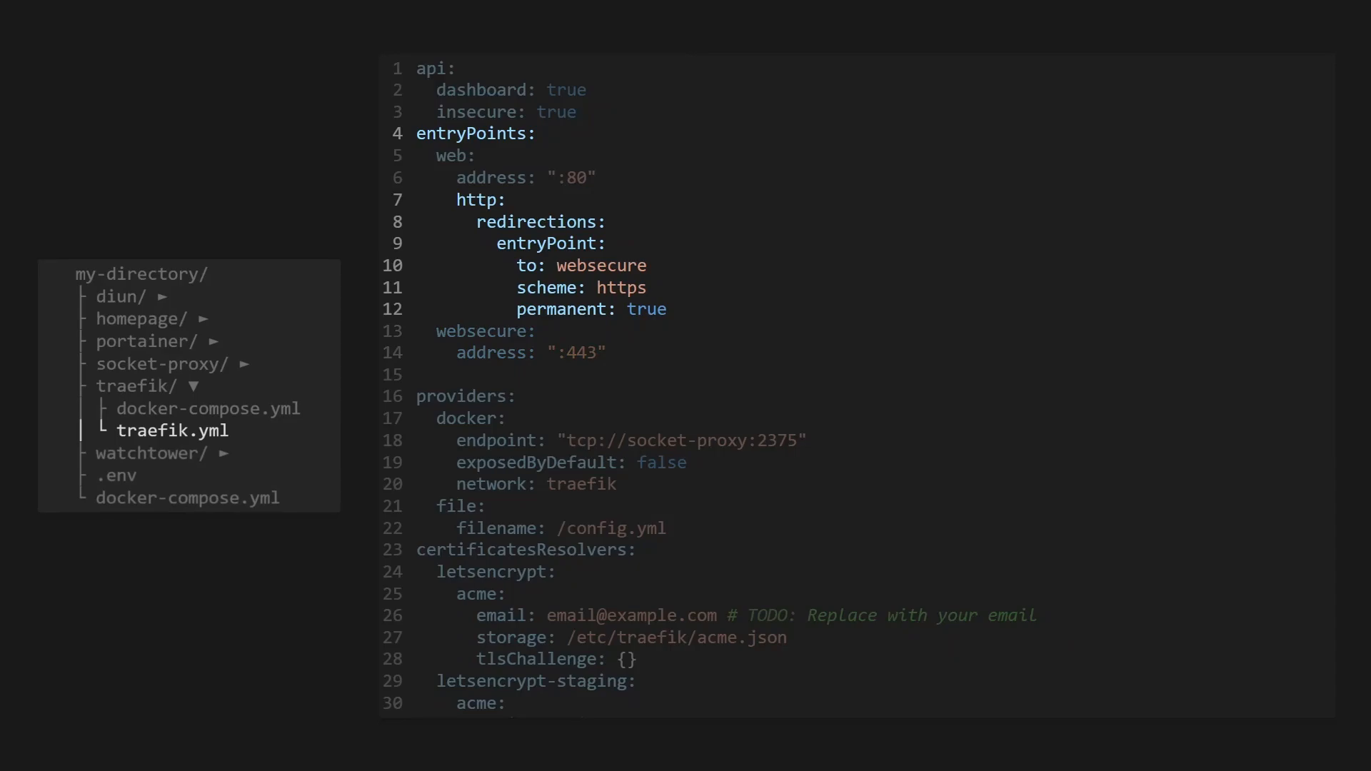
- Review traefik.yml's api dashboard, web→websecure redirect, docker/file providers and letsencrypt resolvers
{"action": "scroll", "scroll_direction": "down", "scroll_amount": 3}
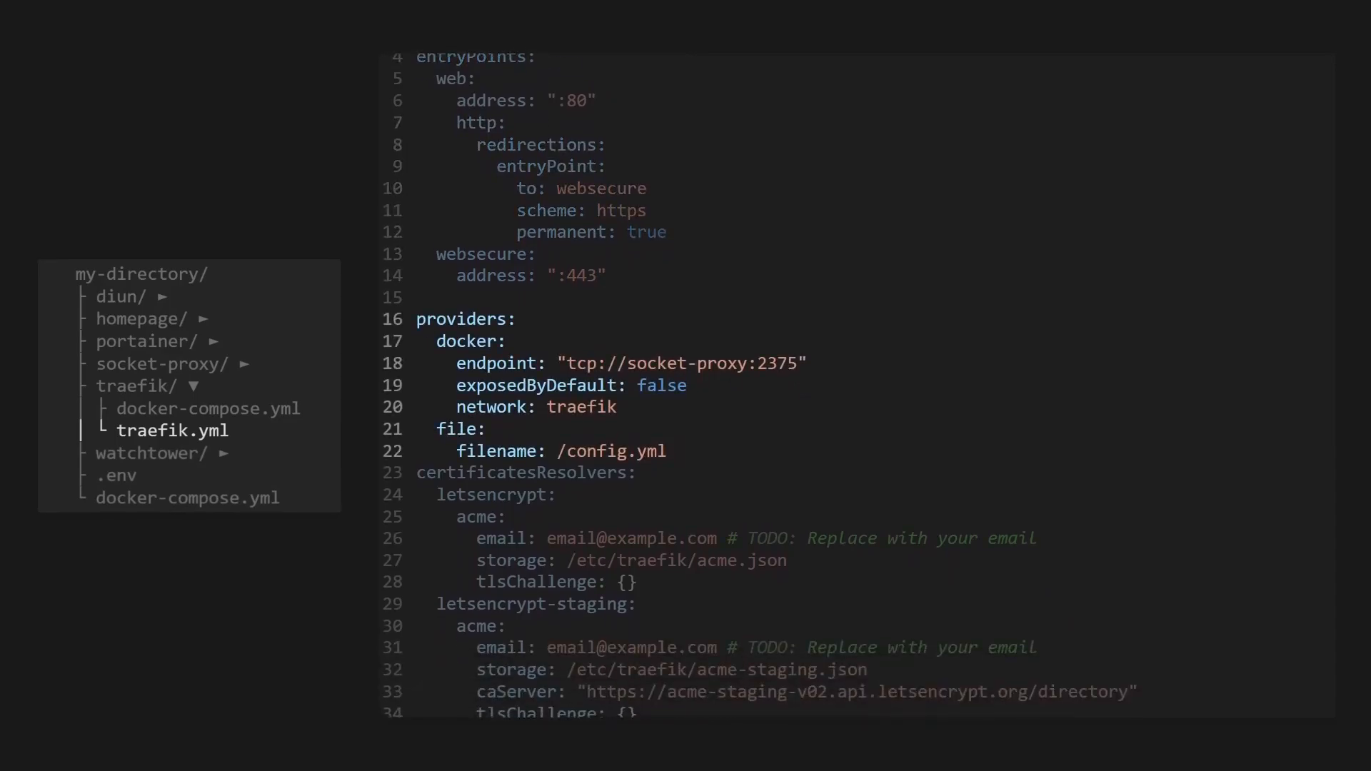
{"action": "scroll", "scroll_direction": "up", "scroll_amount": 3}
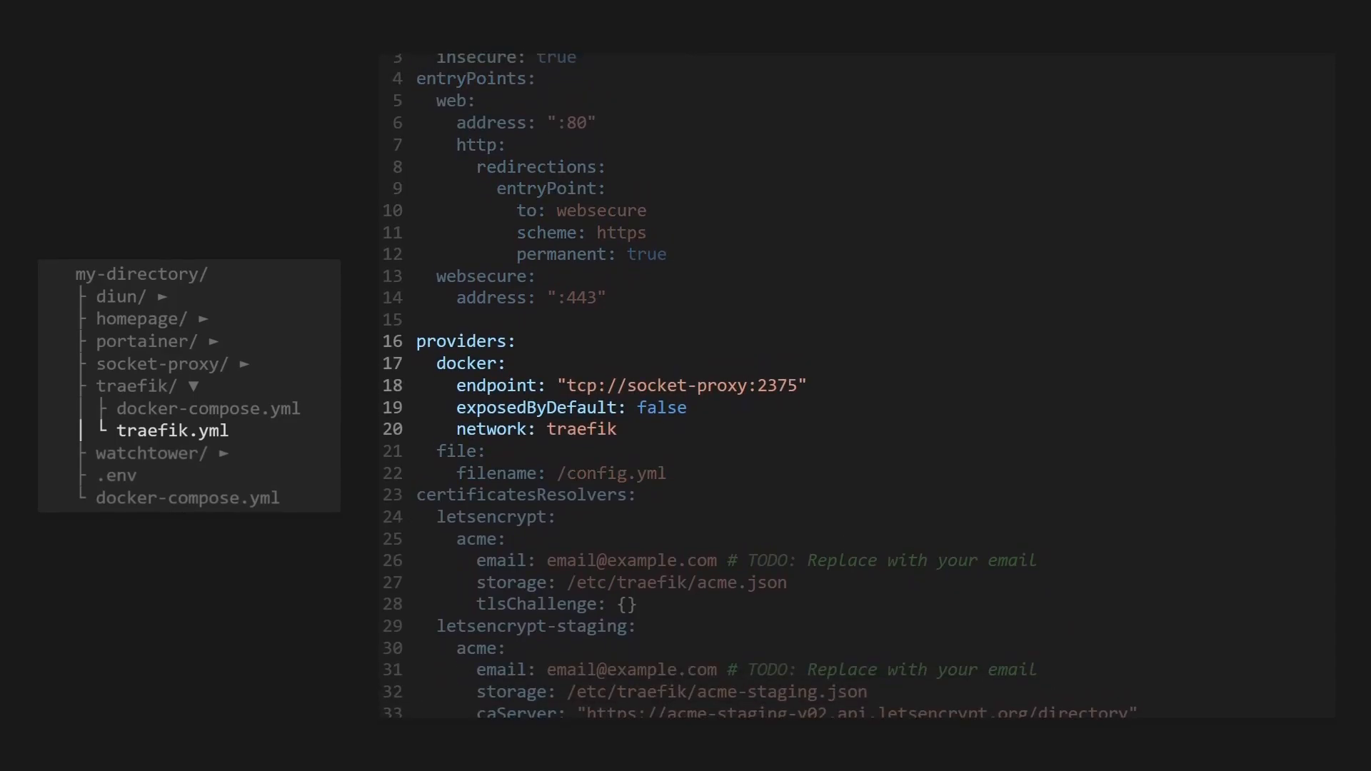
{"action": "scroll", "scroll_direction": "up", "scroll_amount": 3}
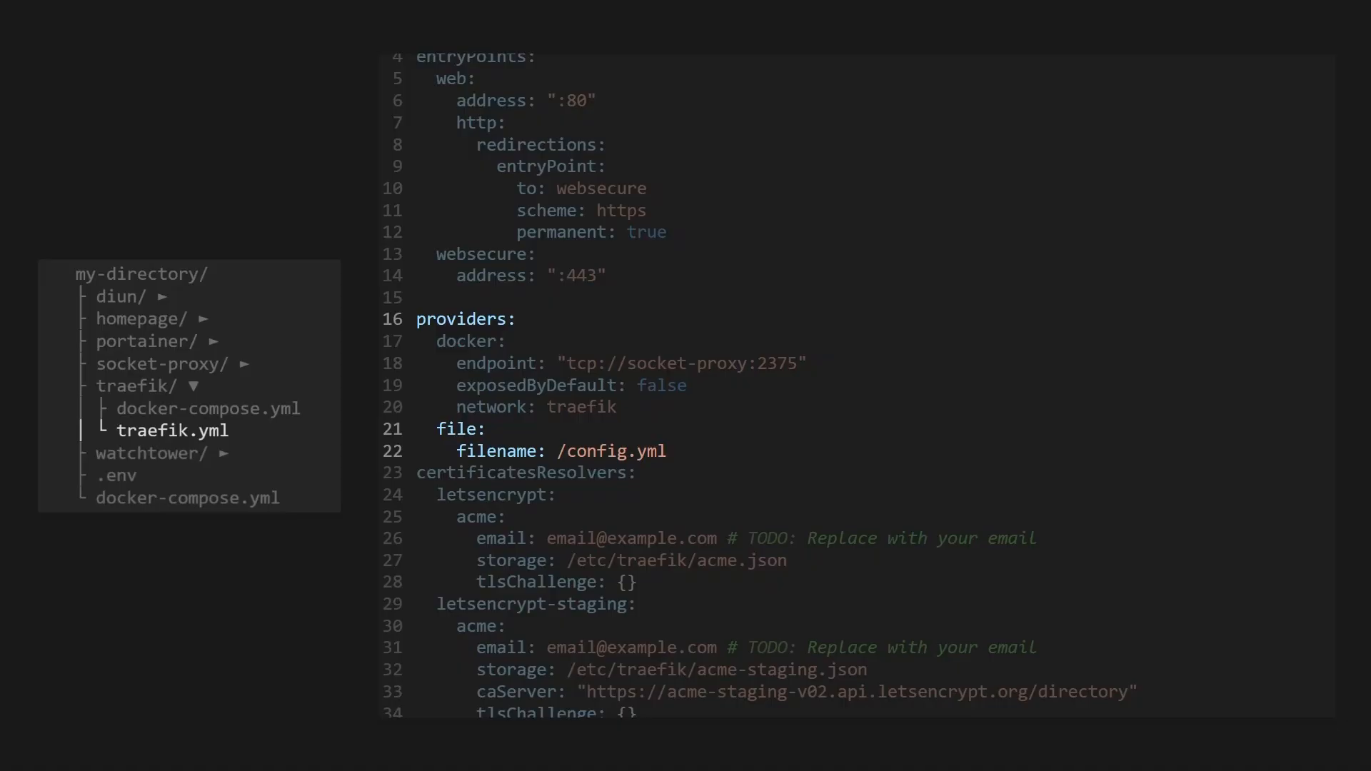
{"action": "scroll", "scroll_direction": "down", "scroll_amount": 3}
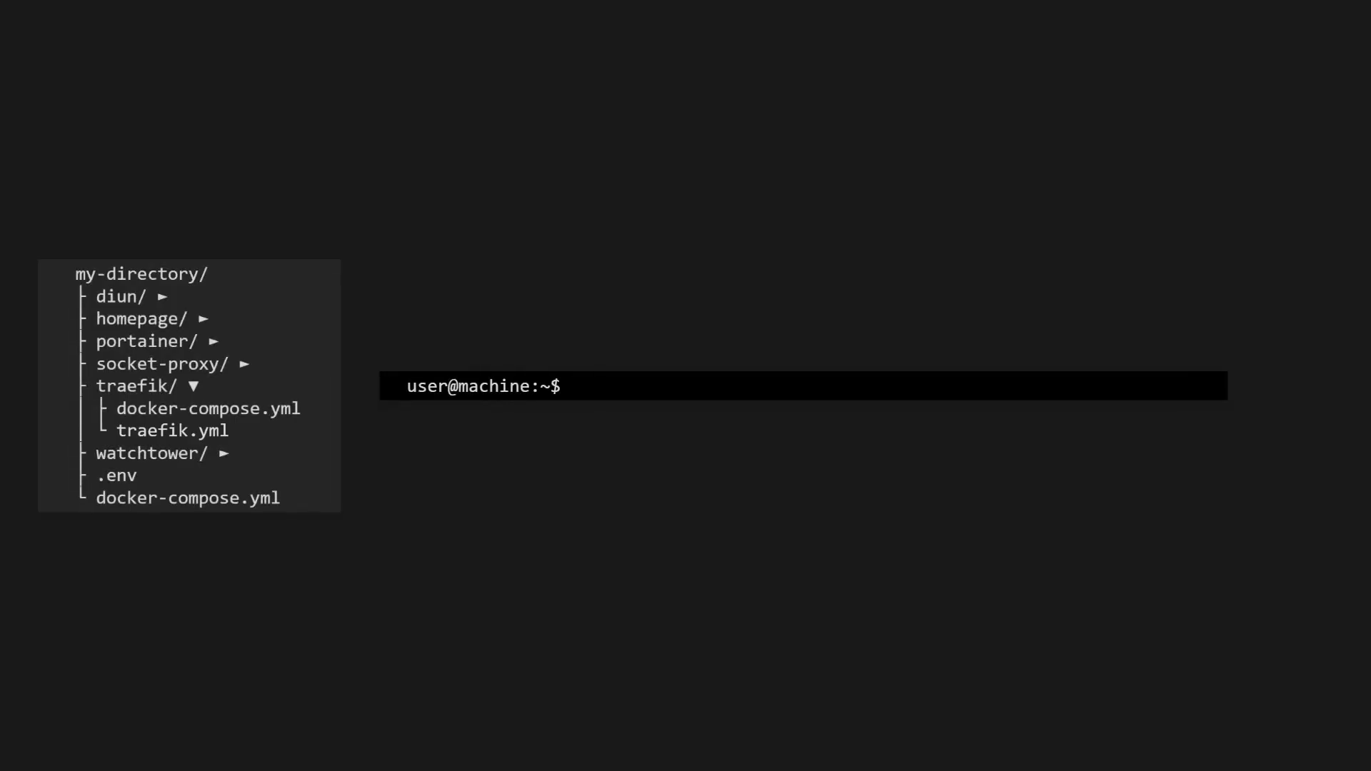
- Create empty traefik/acme.json and acme-staging.json, then start editing traefik/config.yml in nano
{"action": "type", "text": "sudo touch traefik/acme.json"}
{"action": "type", "text": "sudo touch traefik/acme-staging.json"}
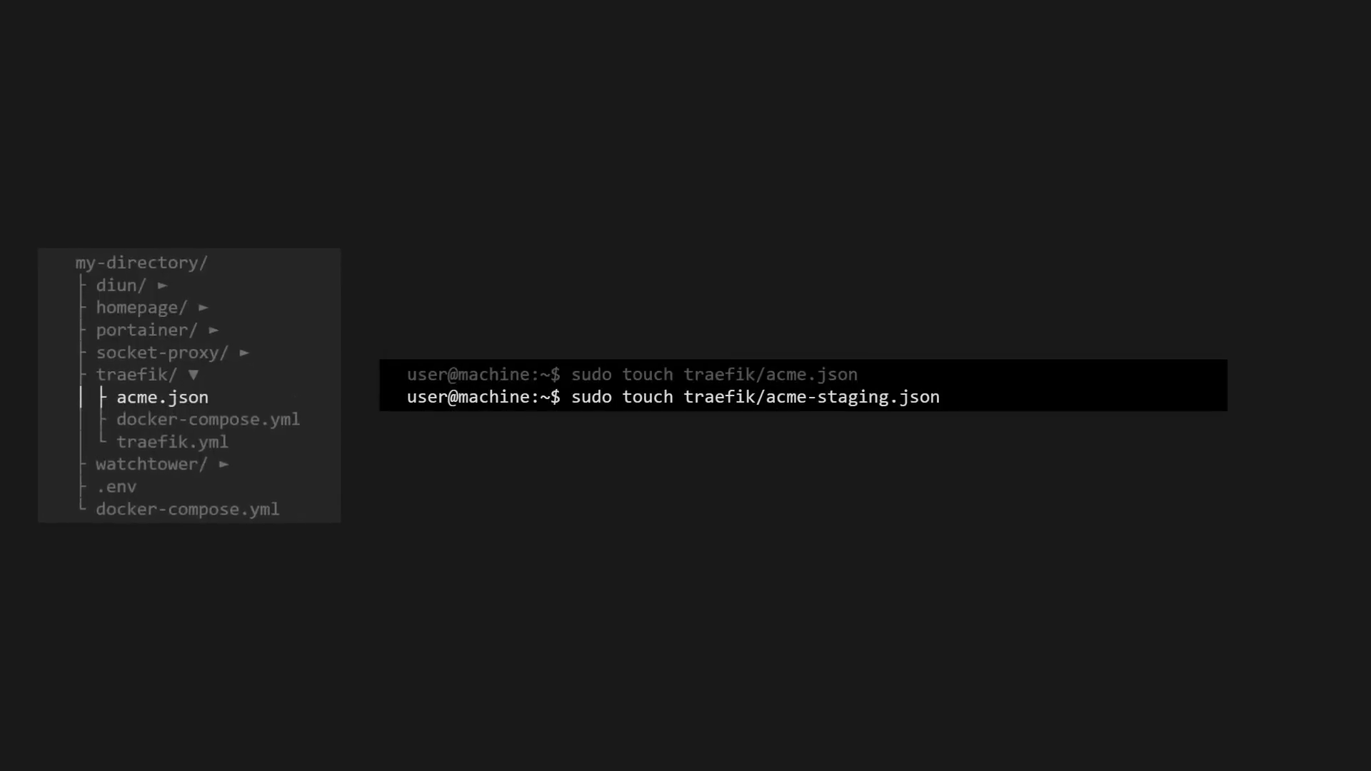
{"action": "key", "text": "Return"}
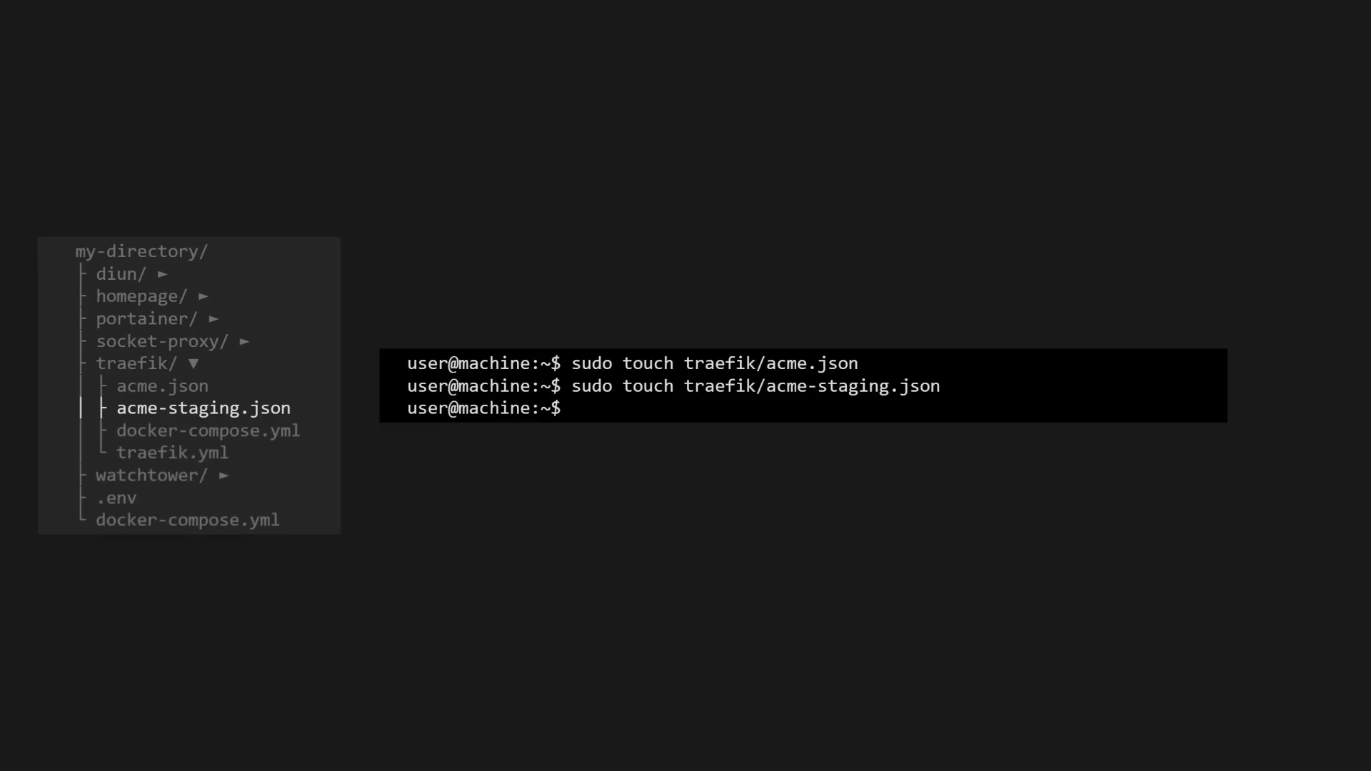
{"action": "type", "text": "sudo nano traefik/config.yml"}
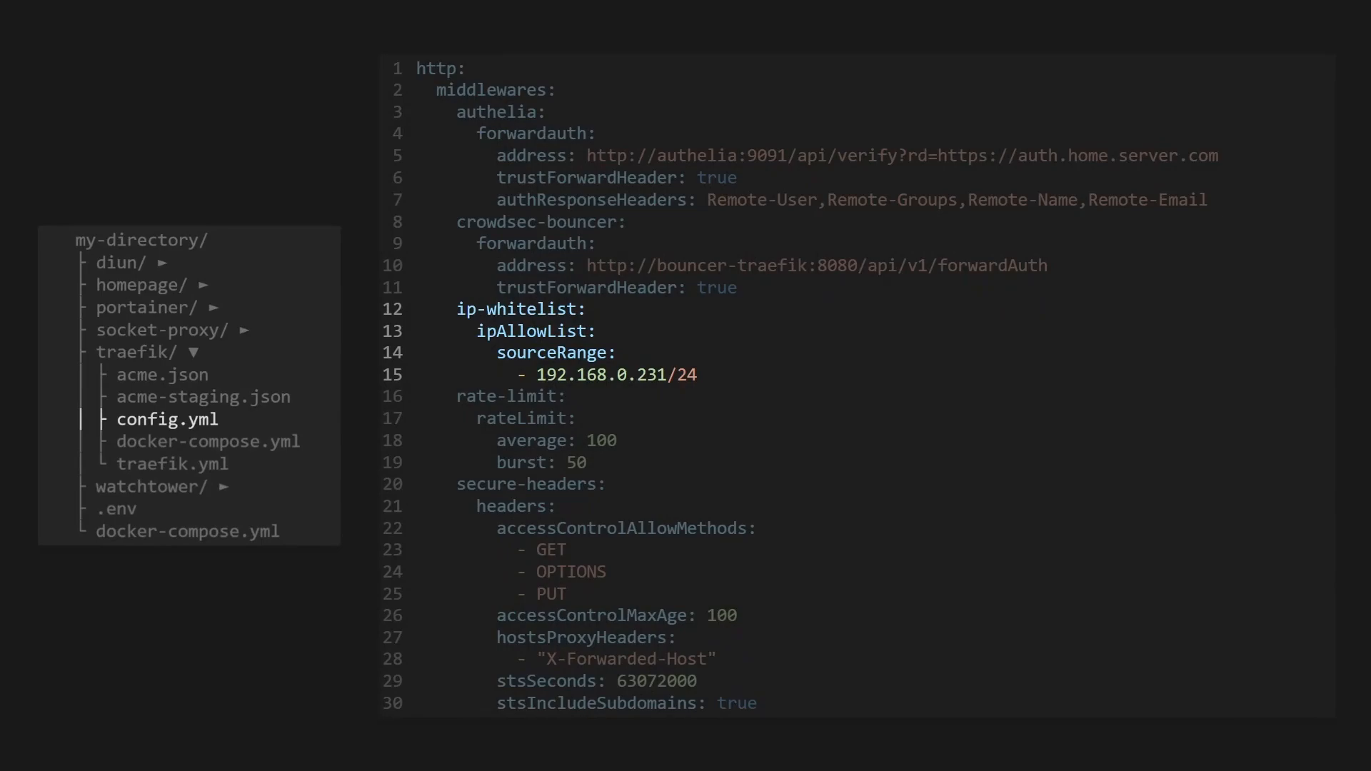
- Go through the ip-whitelist, rate-limit and secure-headers middleware blocks under http.middlewares
{"action": "scroll", "scroll_direction": "down", "scroll_amount": 3}
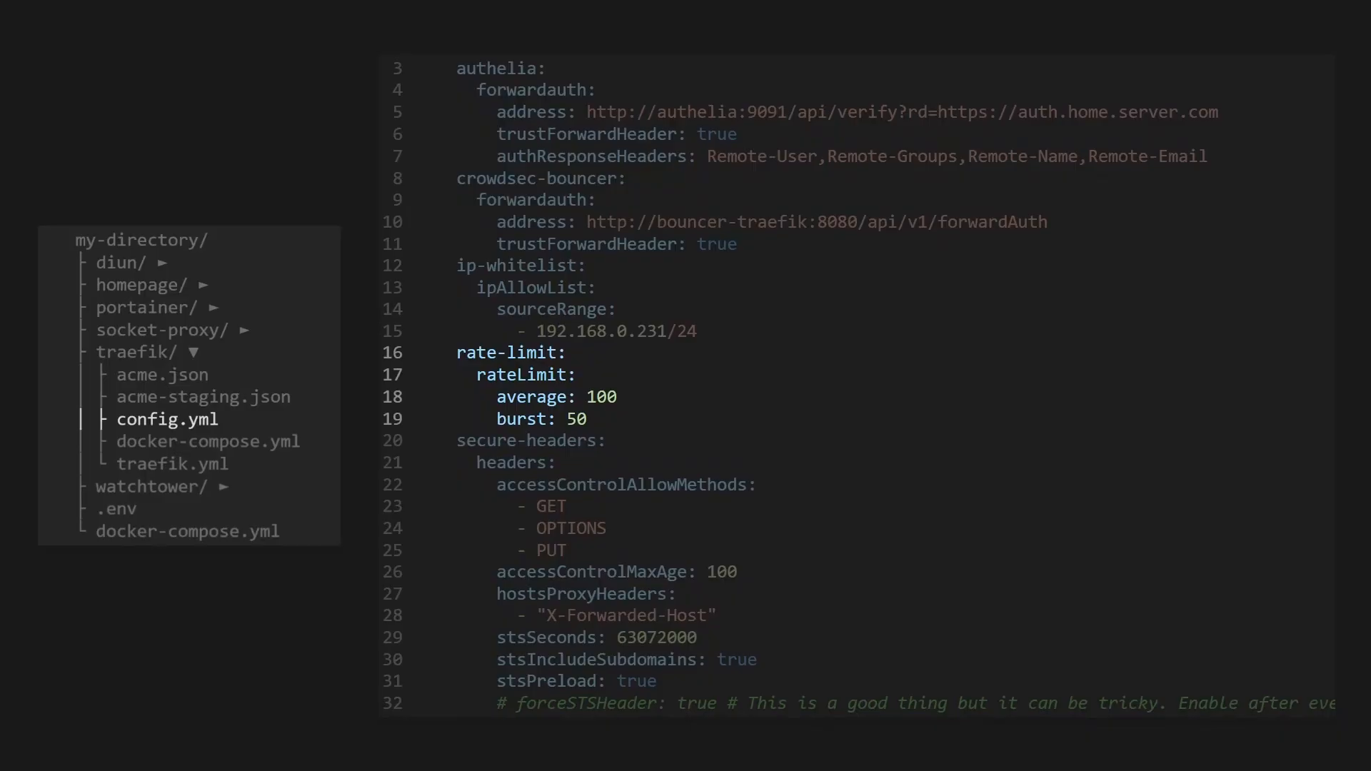
{"action": "scroll", "scroll_direction": "down", "scroll_amount": 3}
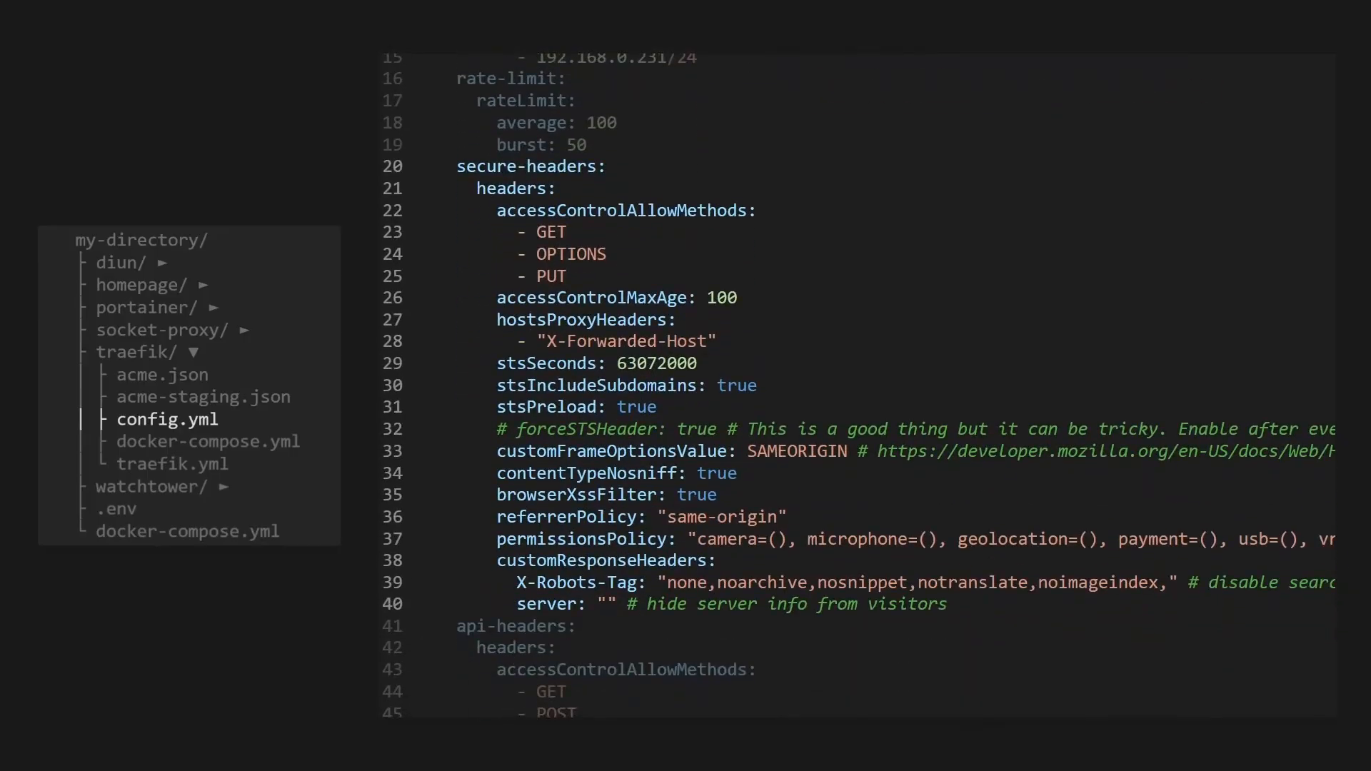
- Go through api-headers and the chain-secure, chain-secure-ip, chain-no-auth and chain-api middleware chains
{"action": "scroll", "scroll_direction": "down", "scroll_amount": 3}
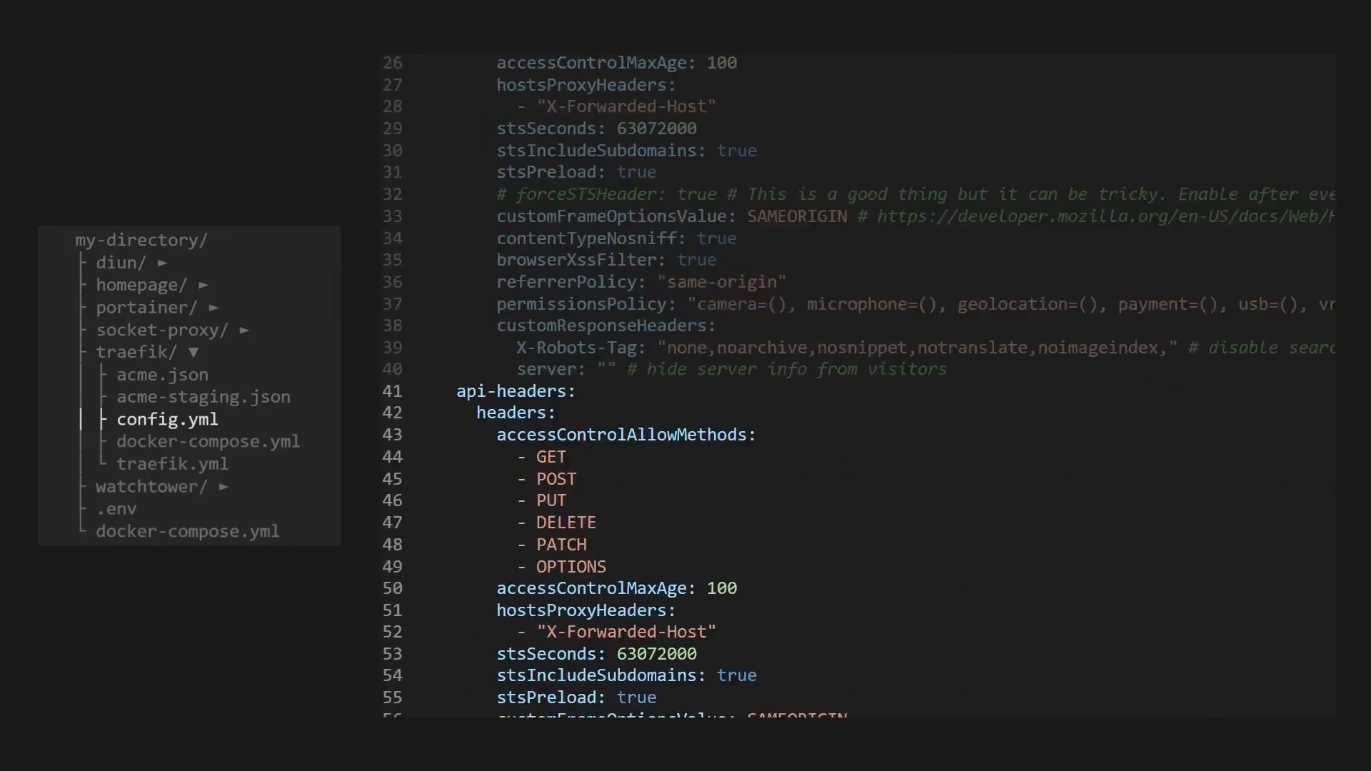
{"action": "scroll", "scroll_direction": "down", "scroll_amount": 3}
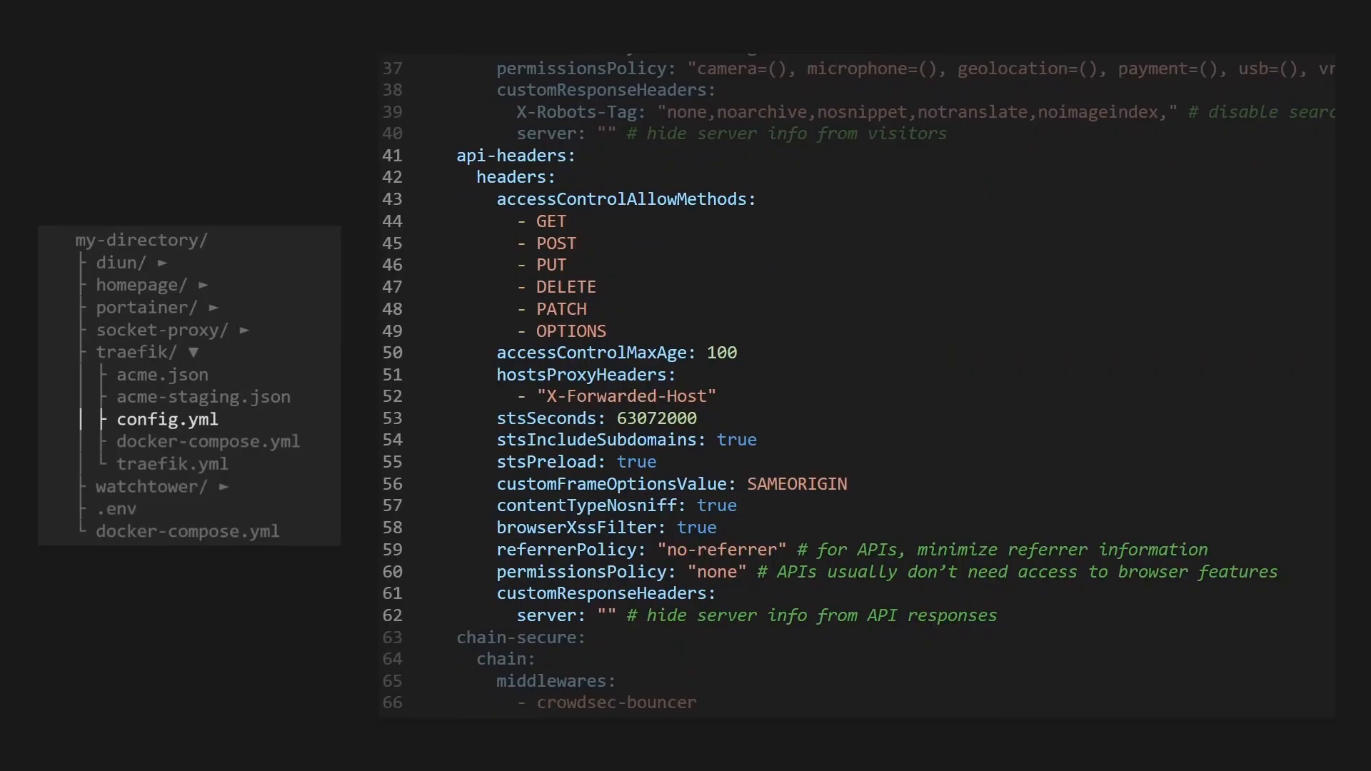
{"action": "scroll", "scroll_direction": "down", "scroll_amount": 3}
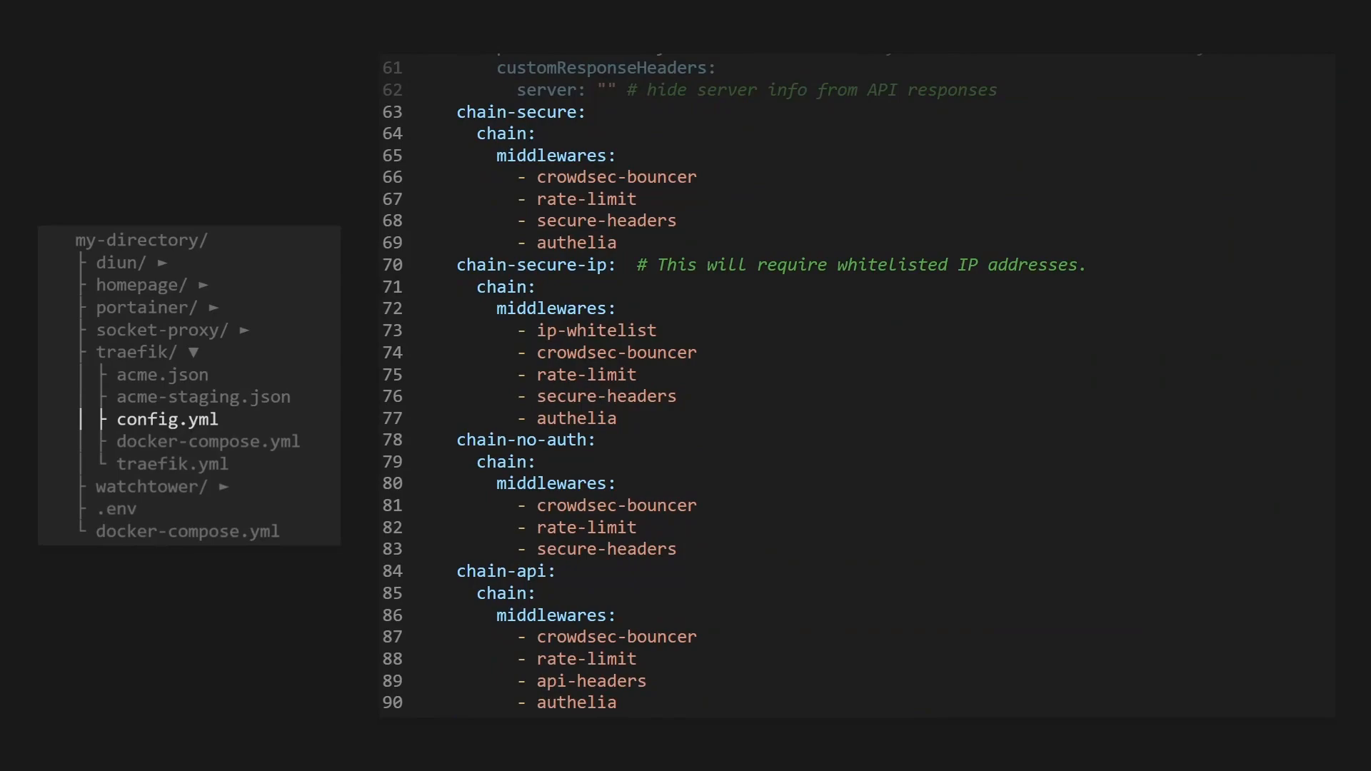
{"action": "scroll", "scroll_direction": "up", "scroll_amount": 3}
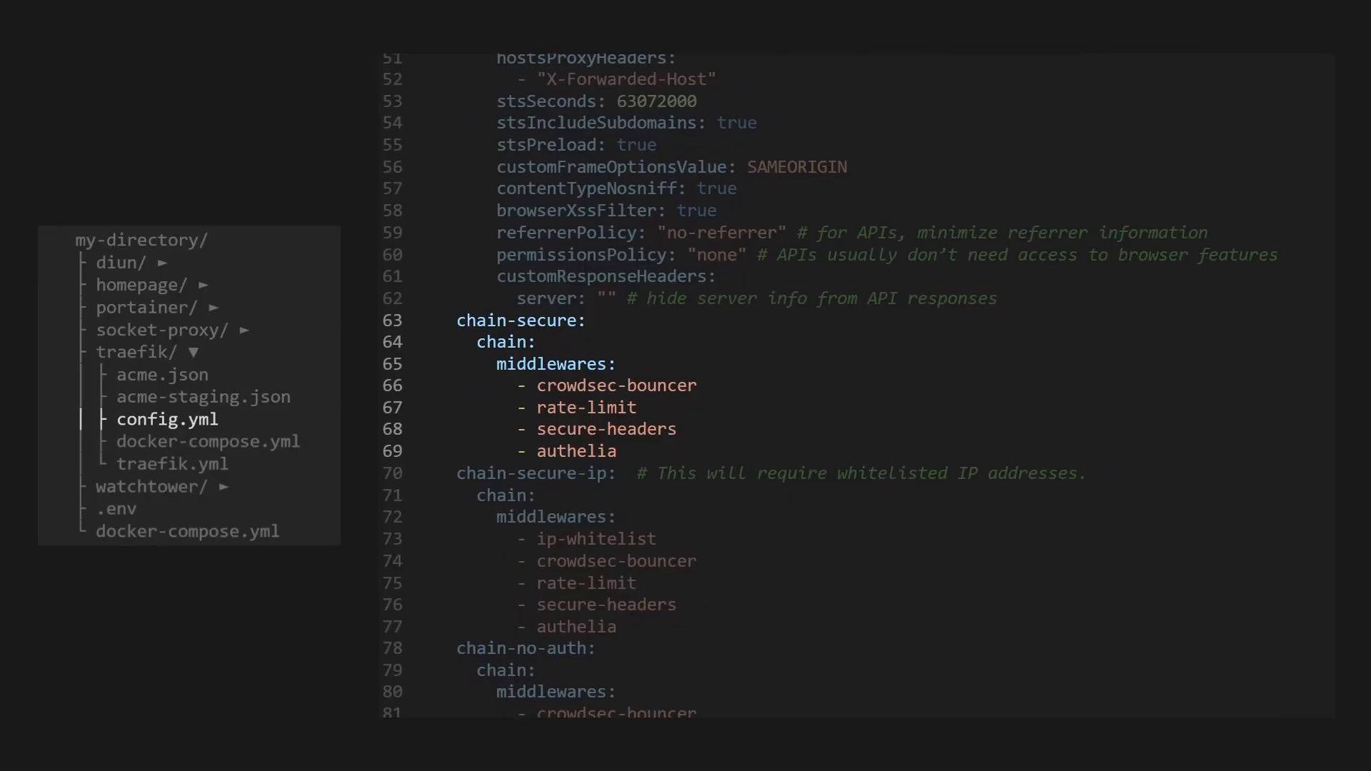
{"action": "scroll", "scroll_direction": "down", "scroll_amount": 3}
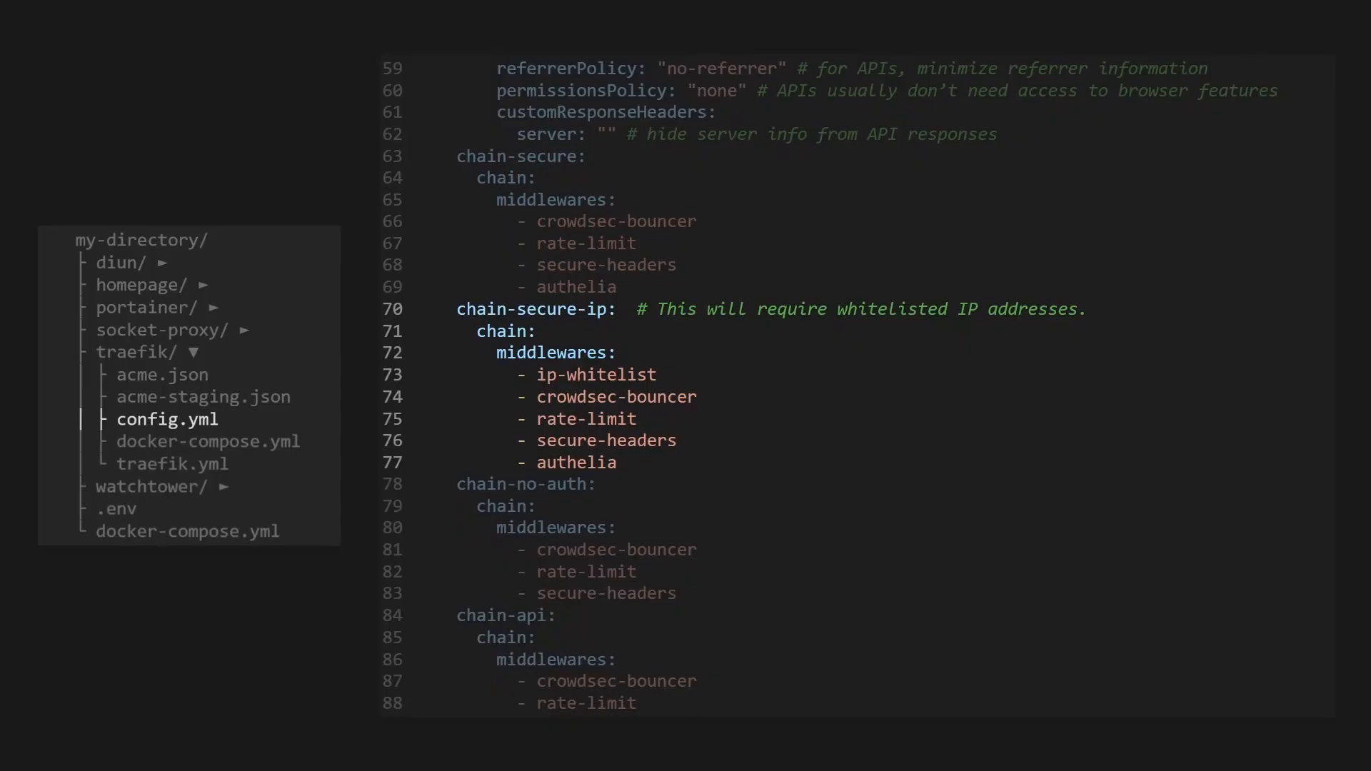
{"action": "scroll", "scroll_direction": "down", "scroll_amount": 3}
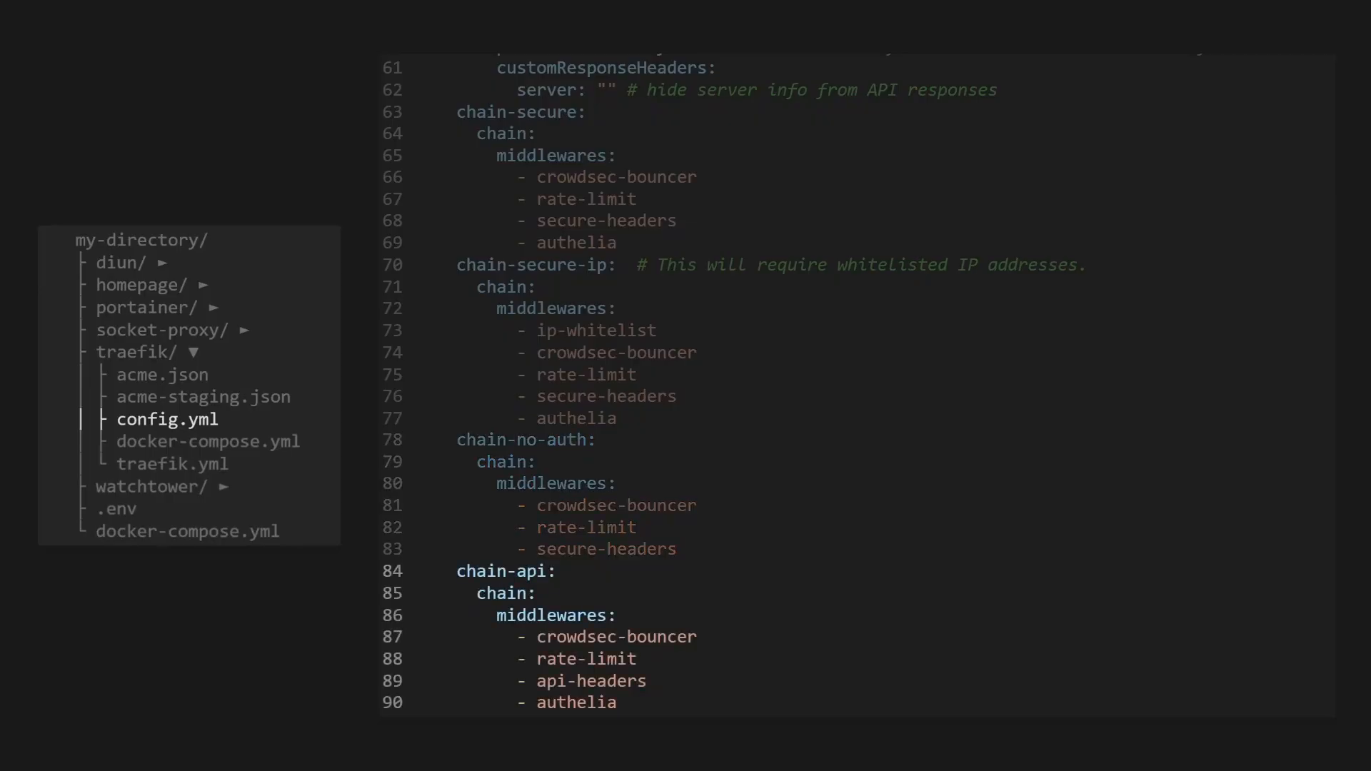
- Switch to the homepage folder's docker-compose.yml file
{"action": "left_click", "coordinate": [140, 284]}
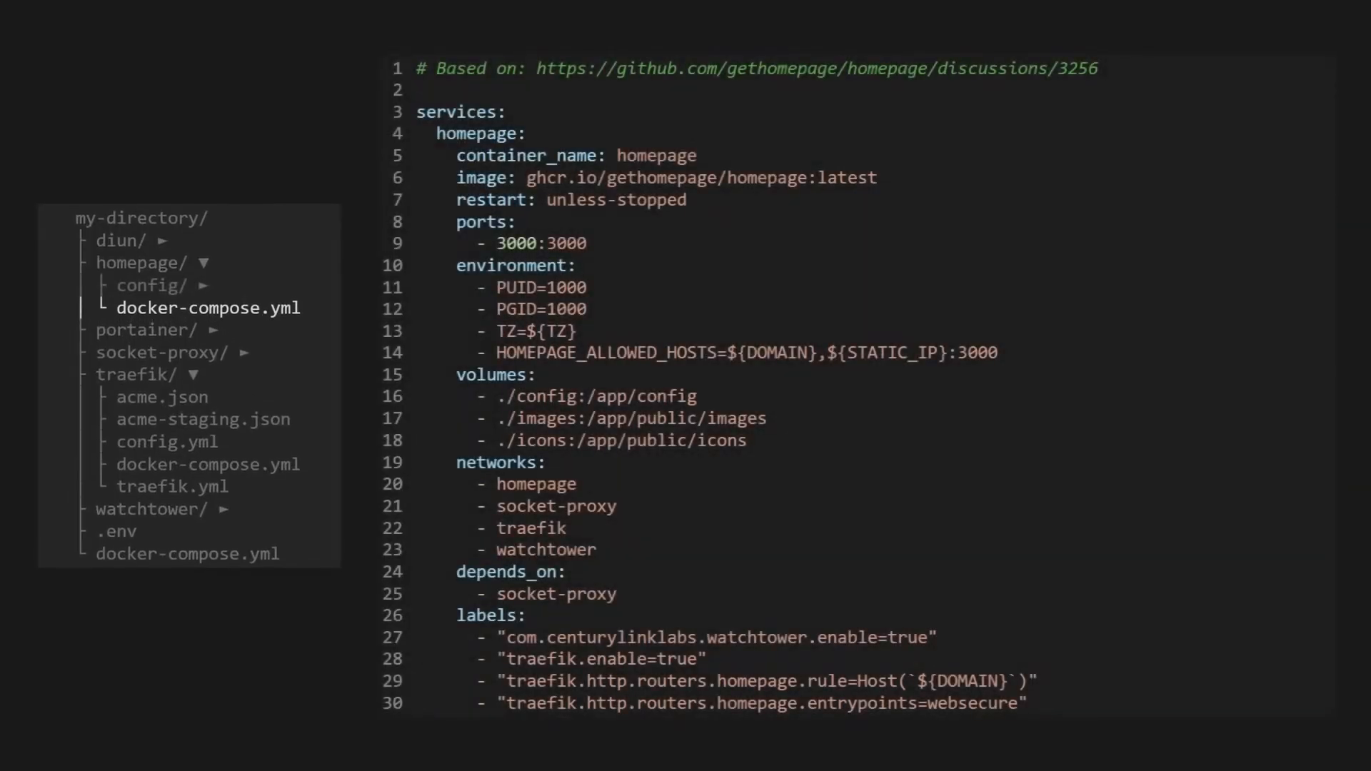
- Review homepage's TLS resolver, chain-secure-ip middleware and port 3000 labels, then move to portainer's docker-compose.yml
{"action": "scroll", "scroll_direction": "down", "scroll_amount": 3}
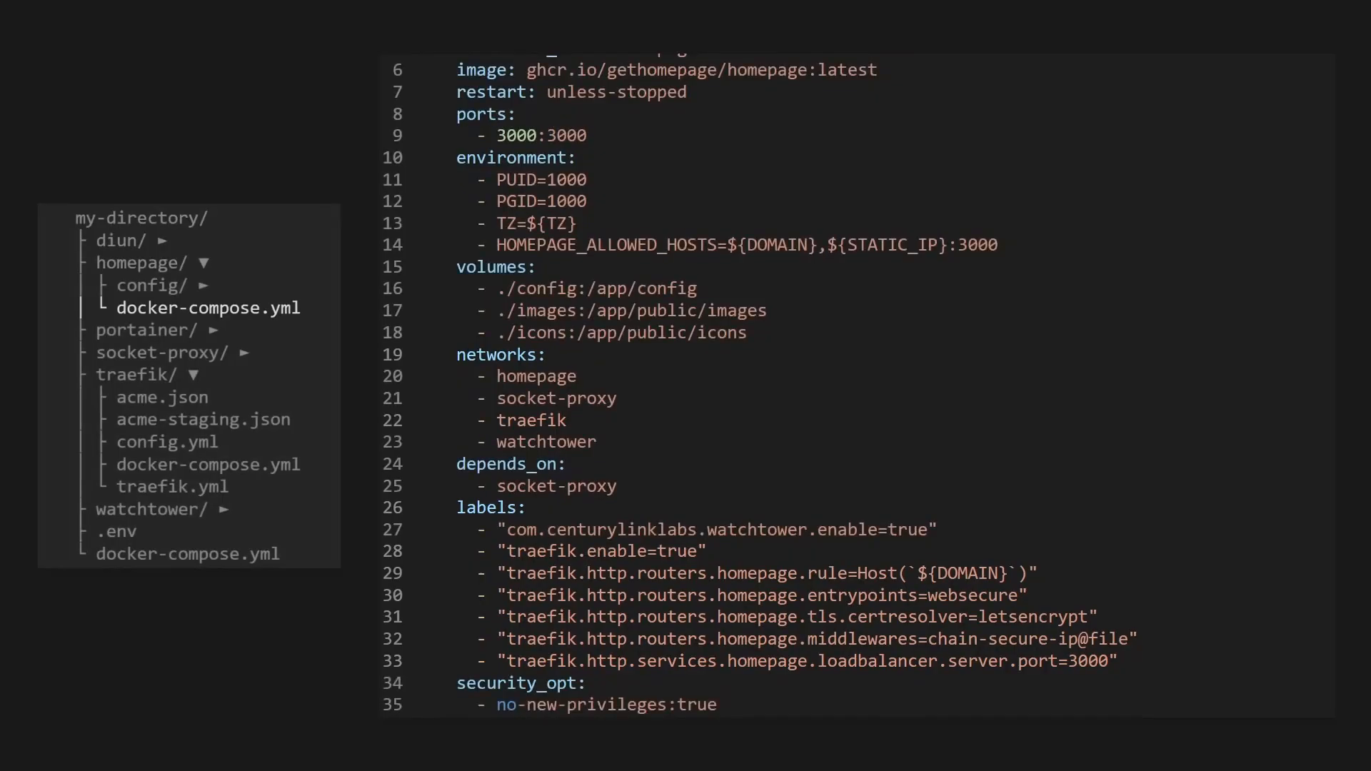
{"action": "left_click", "coordinate": [209, 342]}
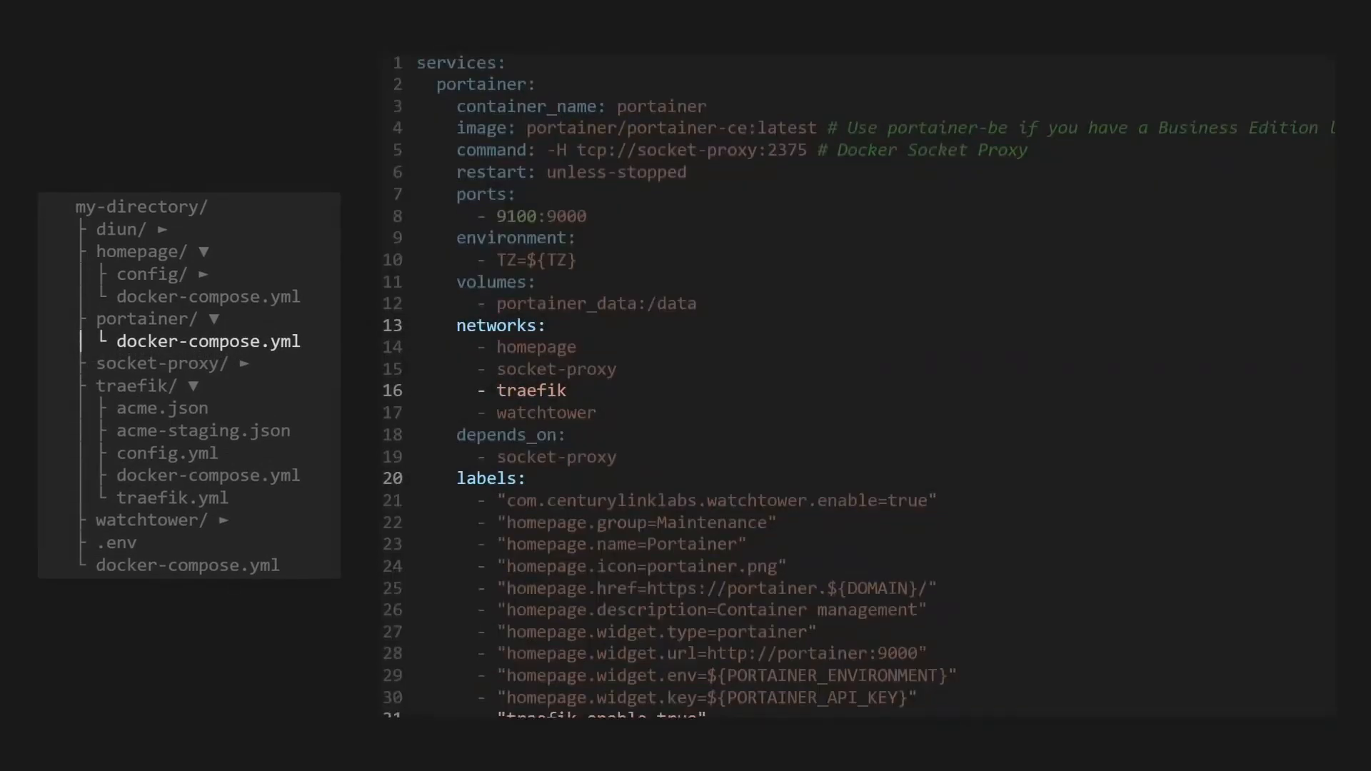
- Review portainer's Traefik router labels: entrypoints, rule, tls, middlewares and service port 9000
{"action": "scroll", "scroll_direction": "down", "scroll_amount": 3}
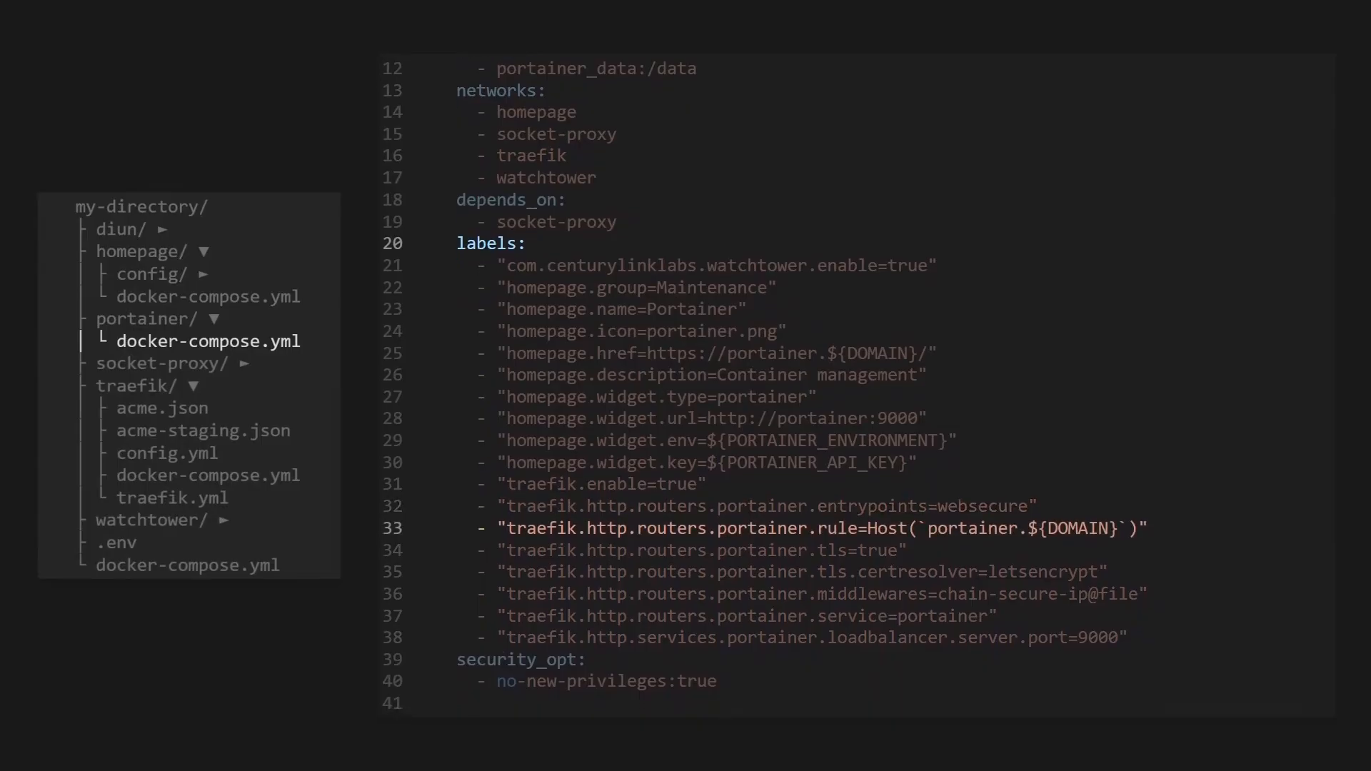
{"action": "scroll", "scroll_direction": "down", "scroll_amount": 3}
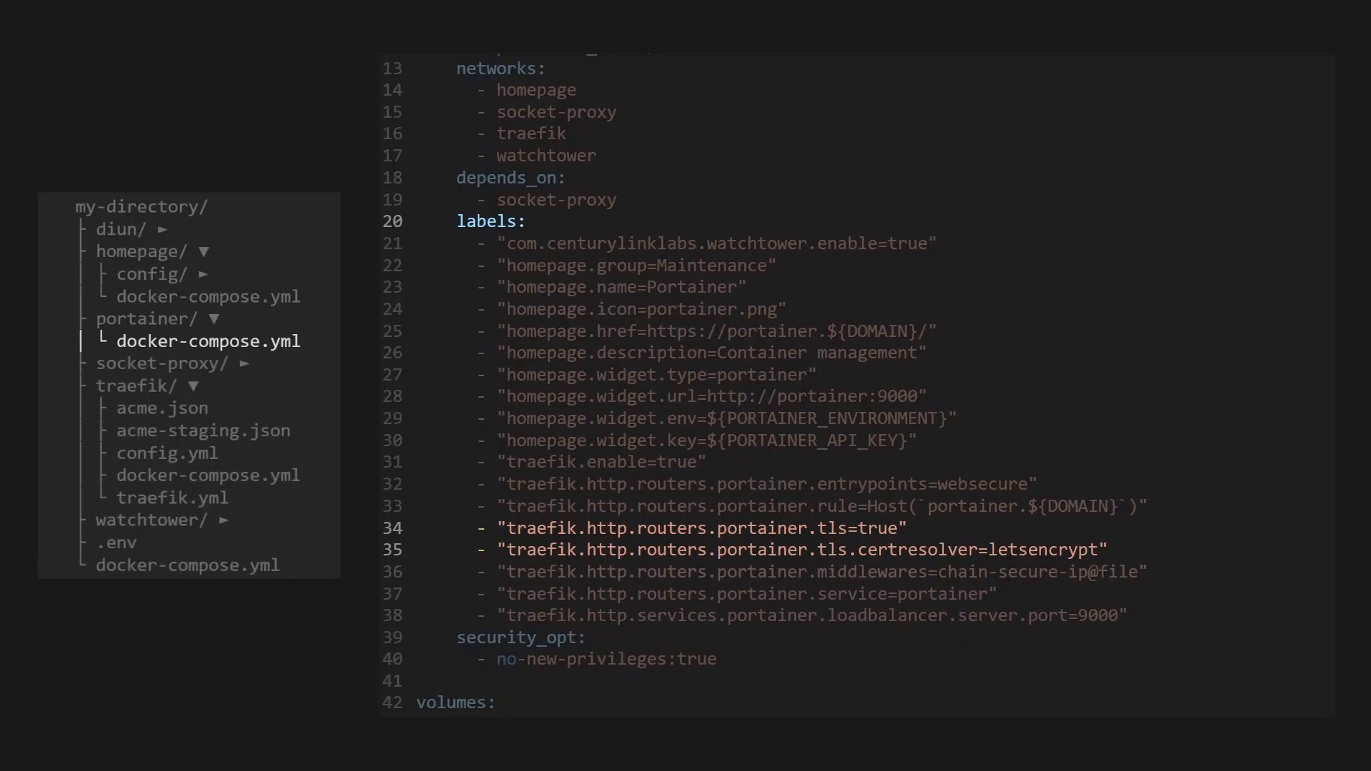
{"action": "scroll", "scroll_direction": "down", "scroll_amount": 3}
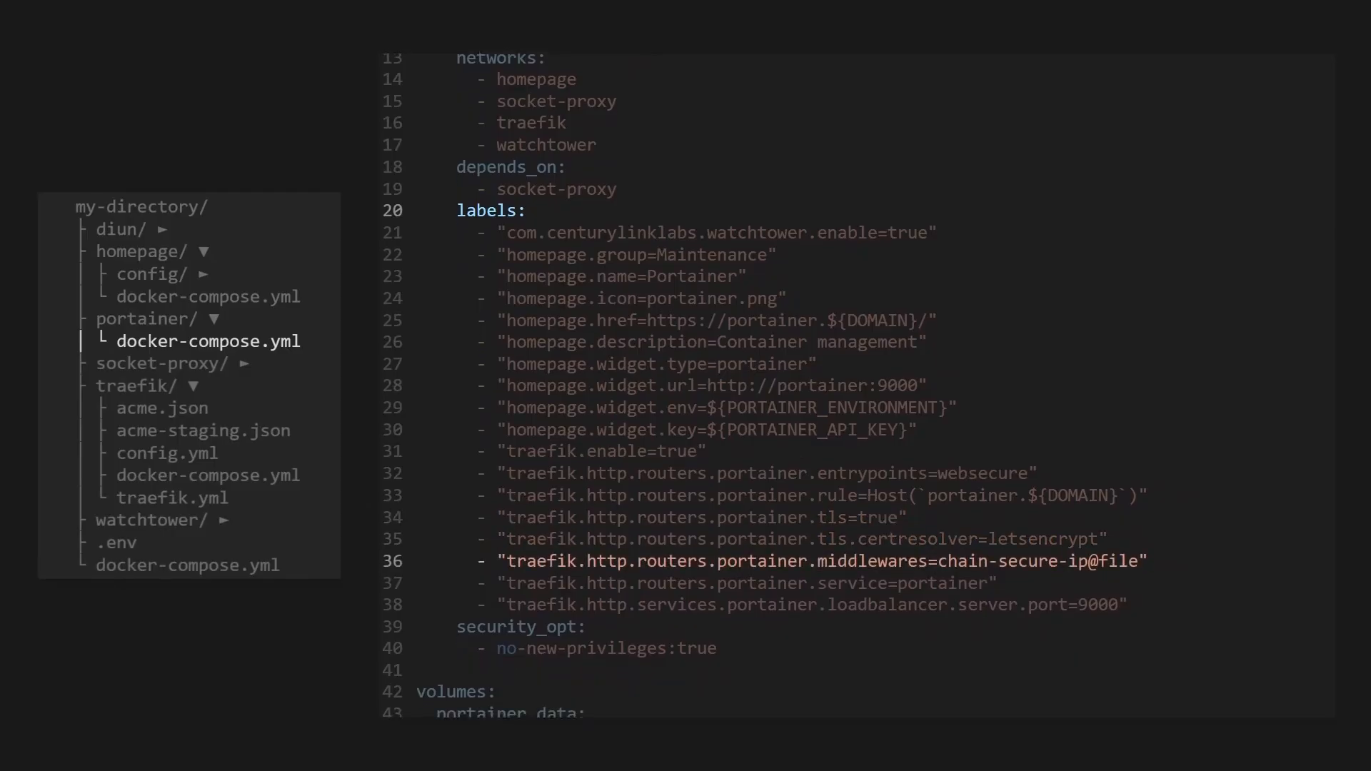
{"action": "scroll", "scroll_direction": "down", "scroll_amount": 3}
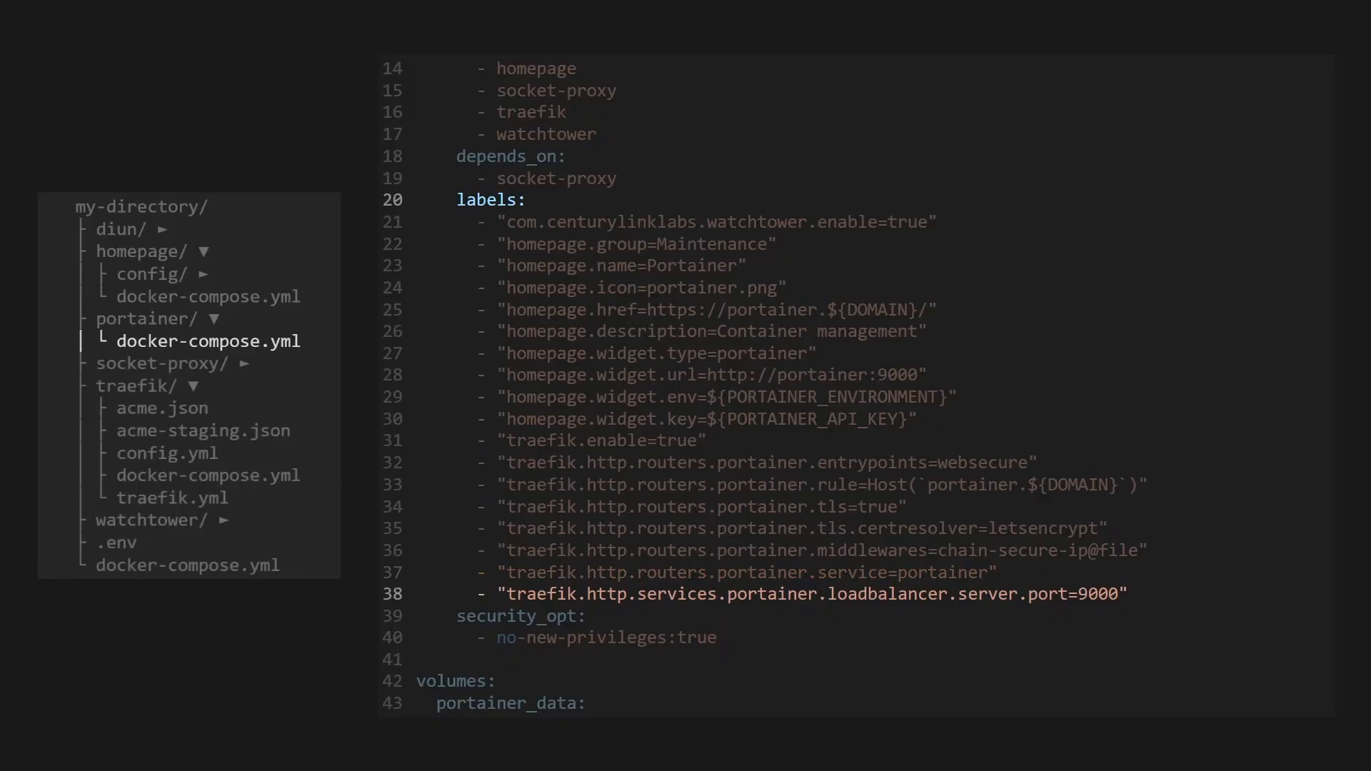
{"action": "scroll", "scroll_direction": "up", "scroll_amount": 3}
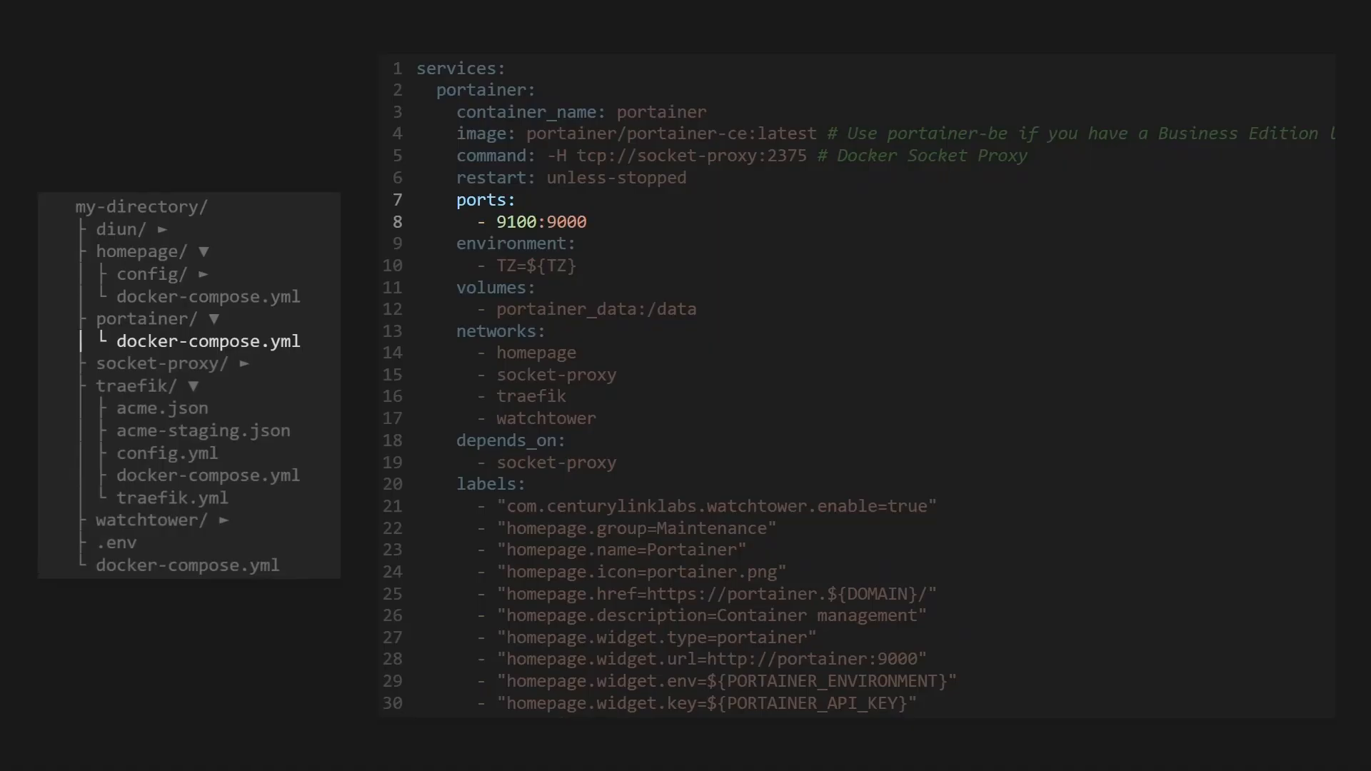
{"action": "scroll", "scroll_direction": "down", "scroll_amount": 3}
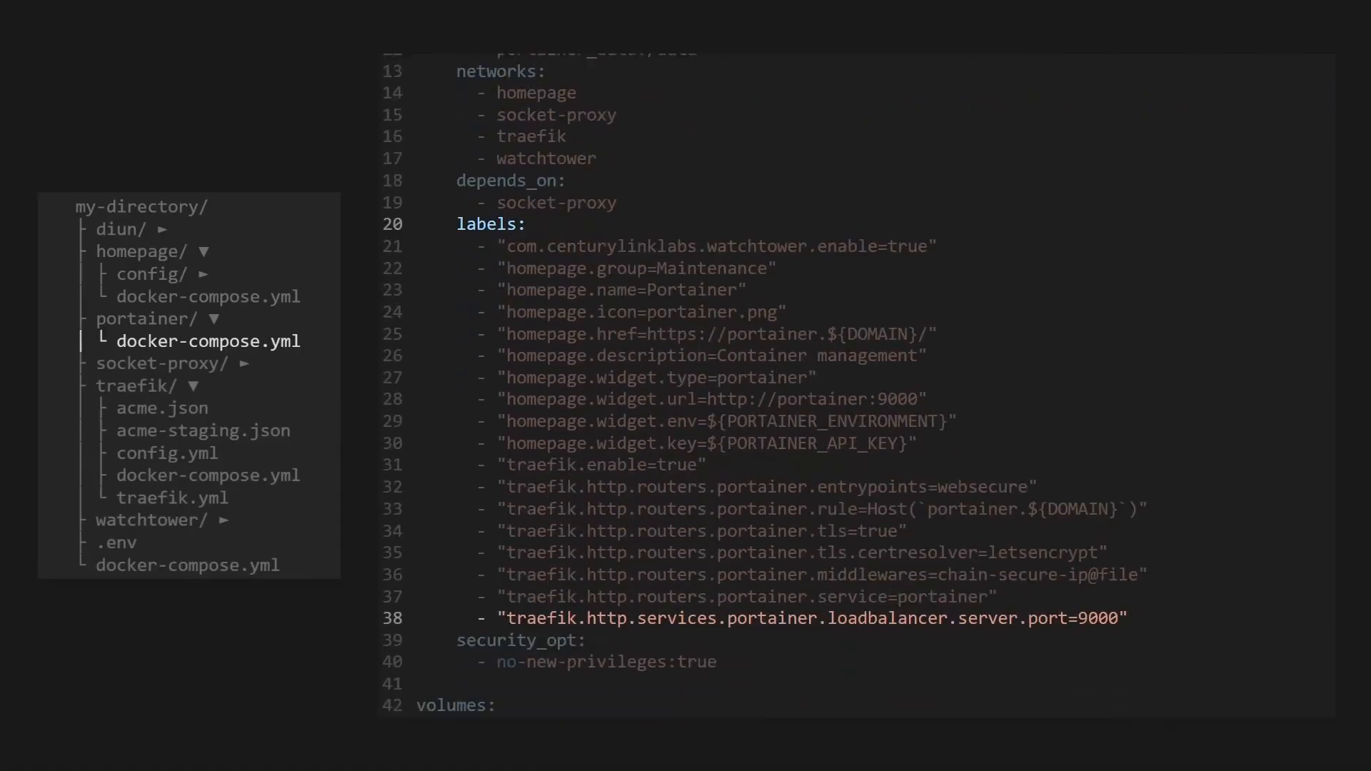
{"action": "scroll", "scroll_direction": "down", "scroll_amount": 3}
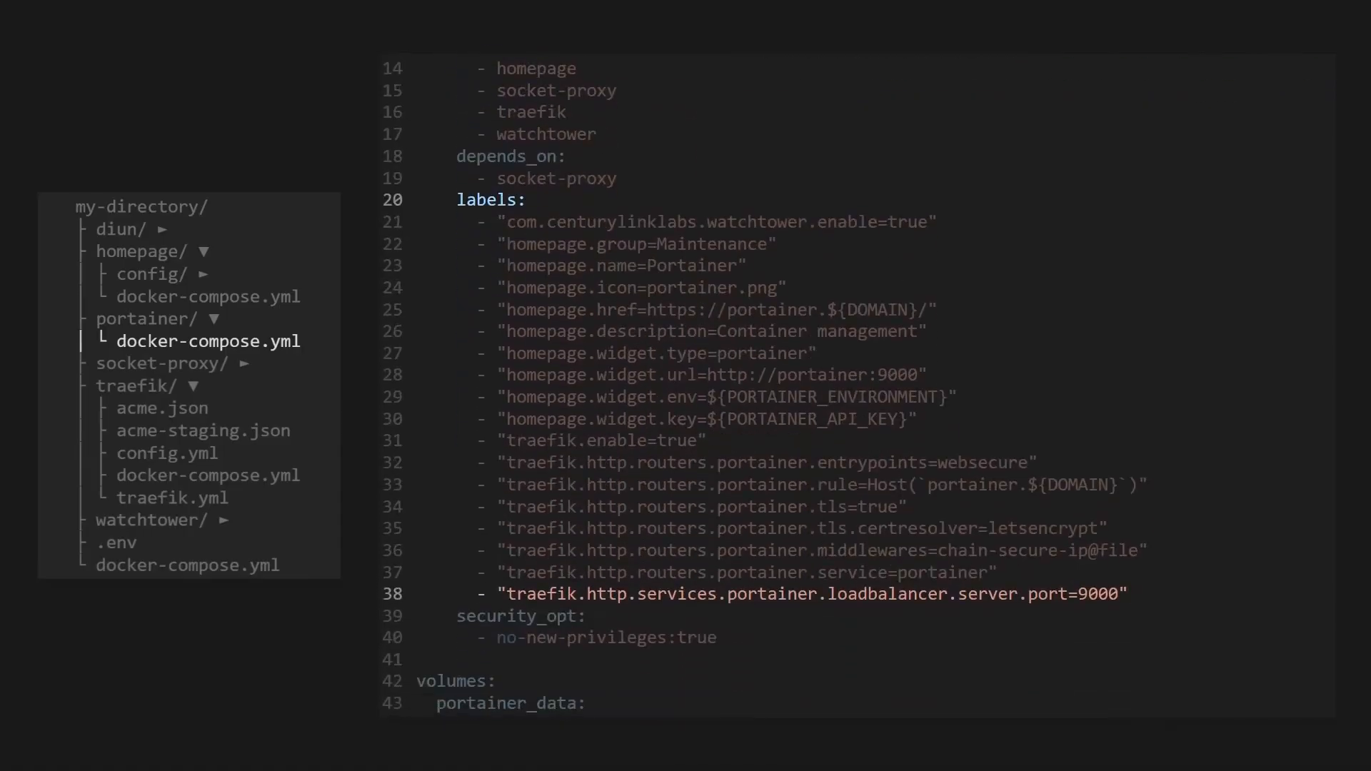
{"action": "scroll", "scroll_direction": "up", "scroll_amount": 3}
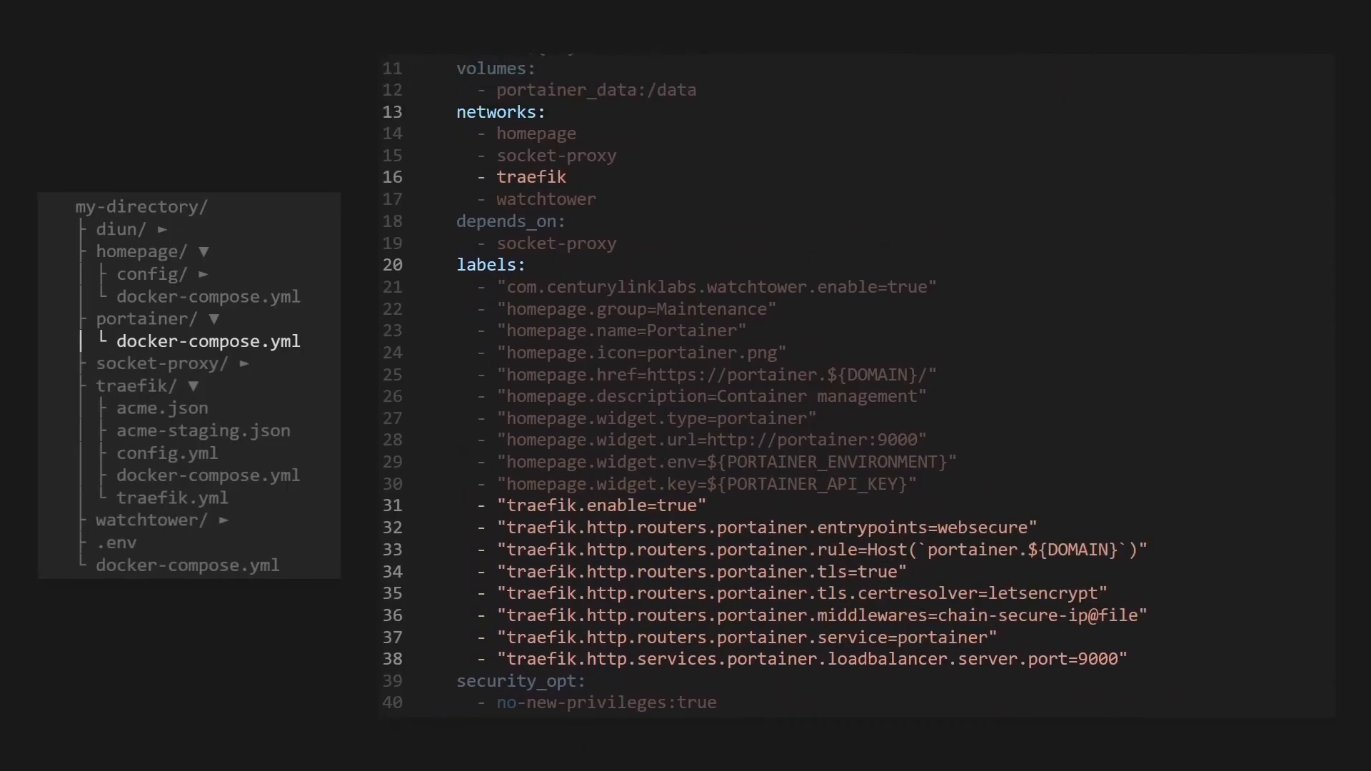
- Return to the traefik folder's docker-compose.yml file
{"action": "left_click", "coordinate": [207, 474]}
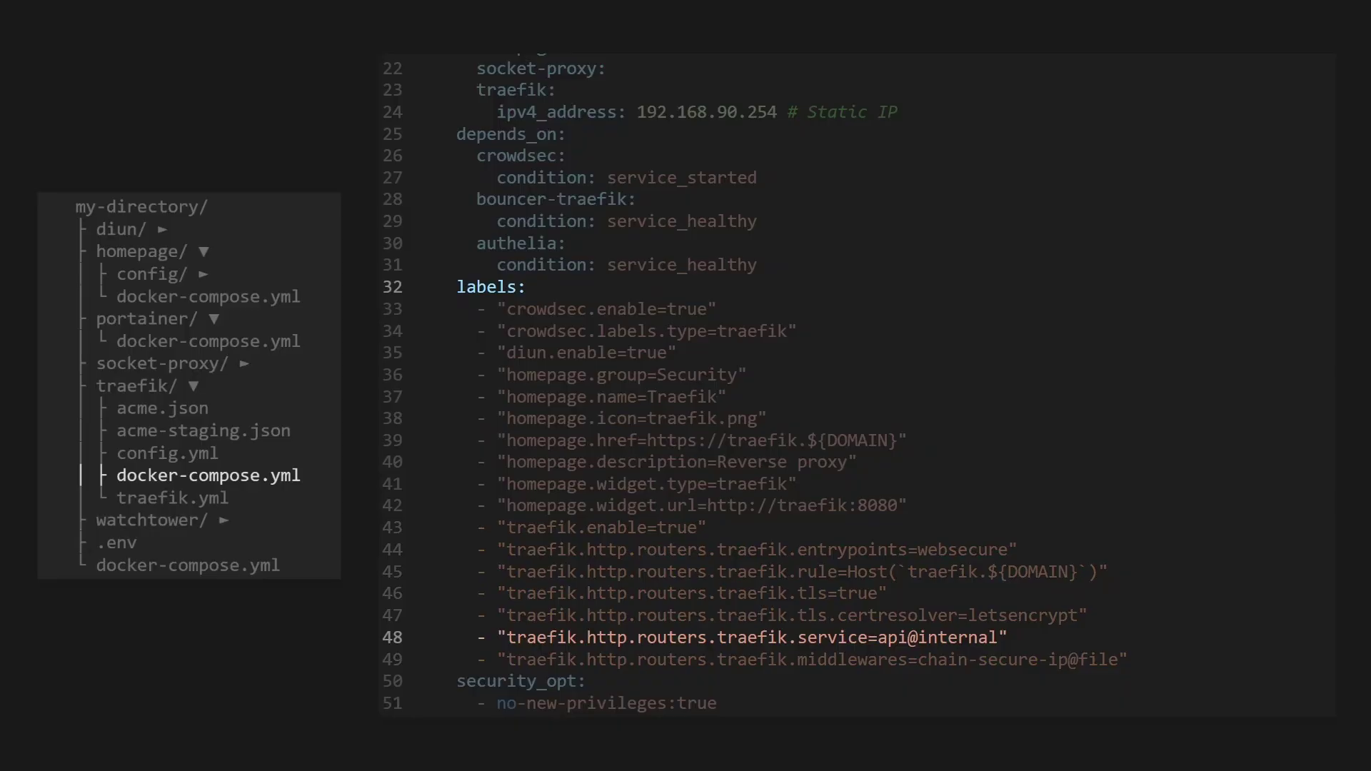
- Scroll up through the traefik service labels in traefik/docker-compose.yml before the docs page appears
{"action": "scroll", "scroll_direction": "up", "scroll_amount": 3}
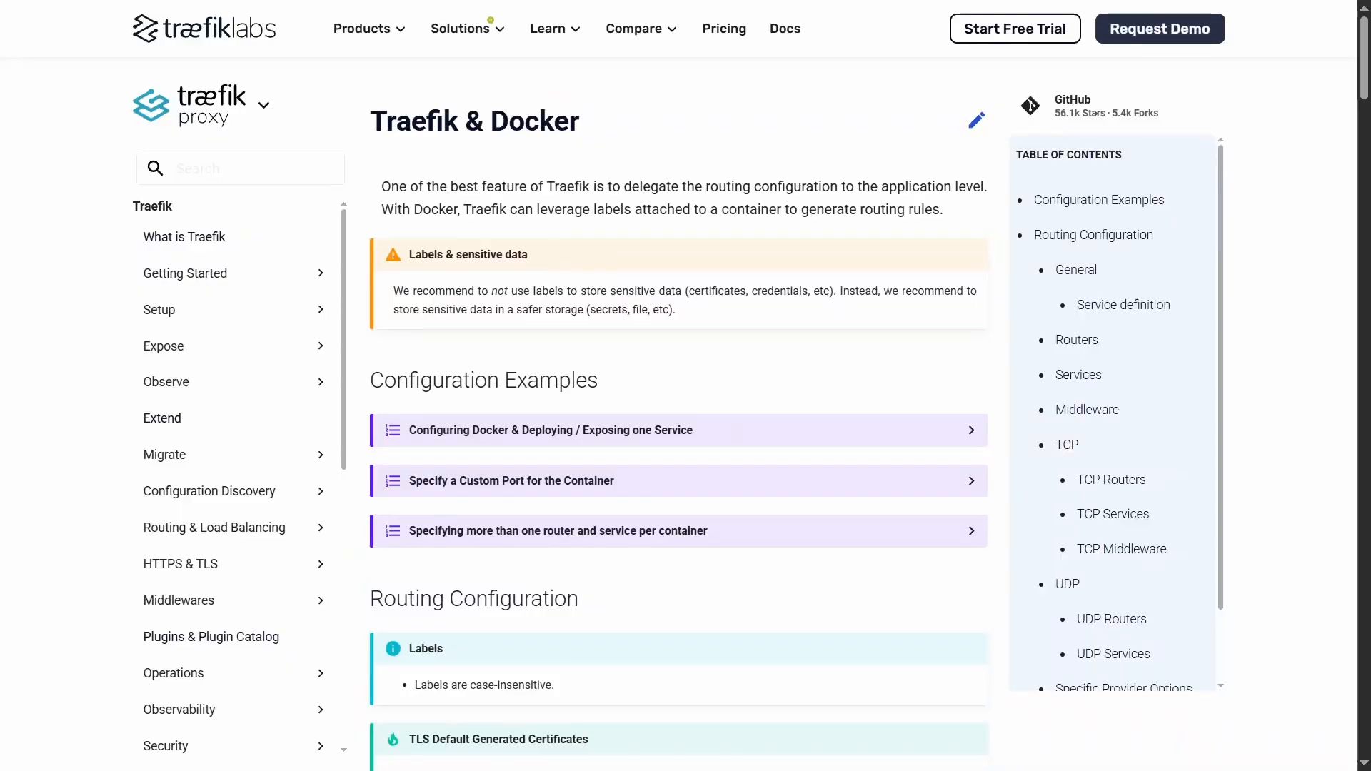
- Scroll the Traefik & Docker docs past General and Service definition to the Routers label list (rule, entrypoints, tls)
{"action": "scroll", "scroll_direction": "down", "scroll_amount": 3}
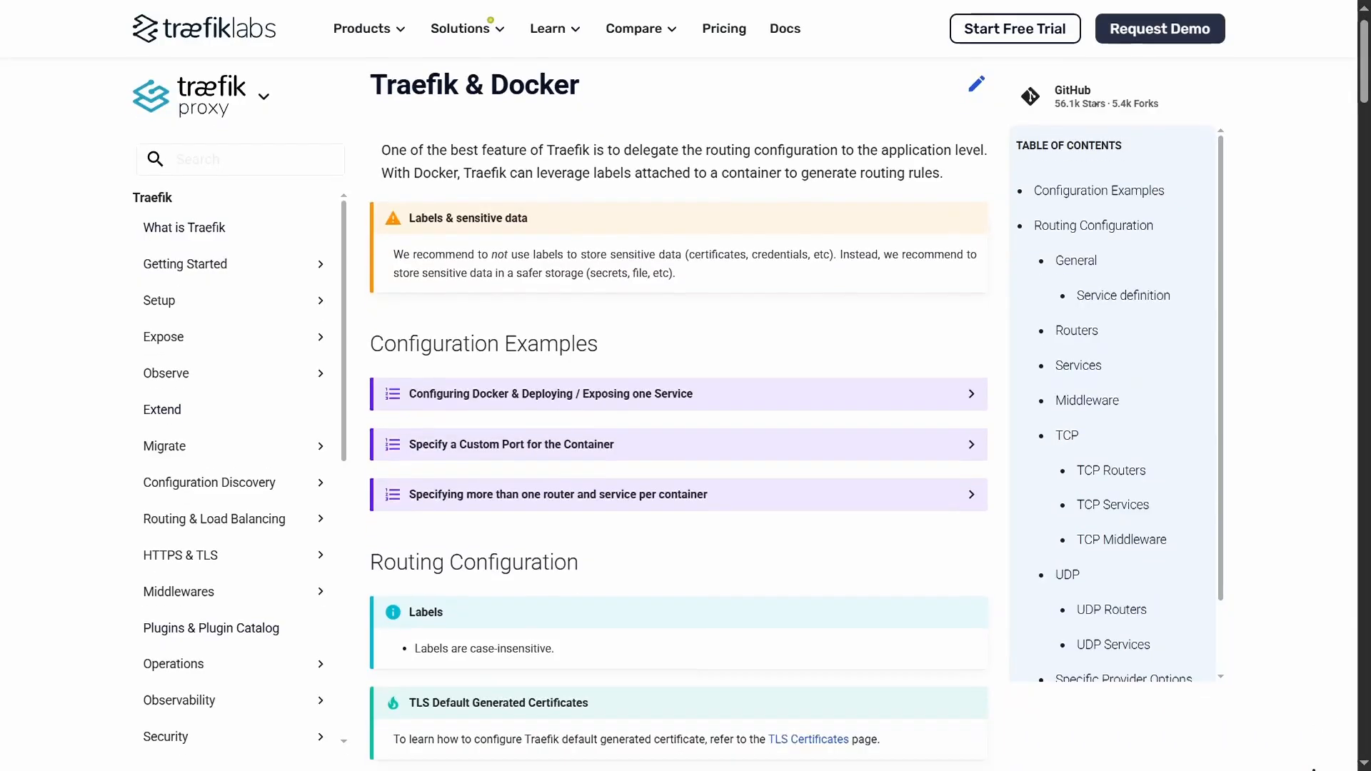
{"action": "scroll", "scroll_direction": "down", "scroll_amount": 3}
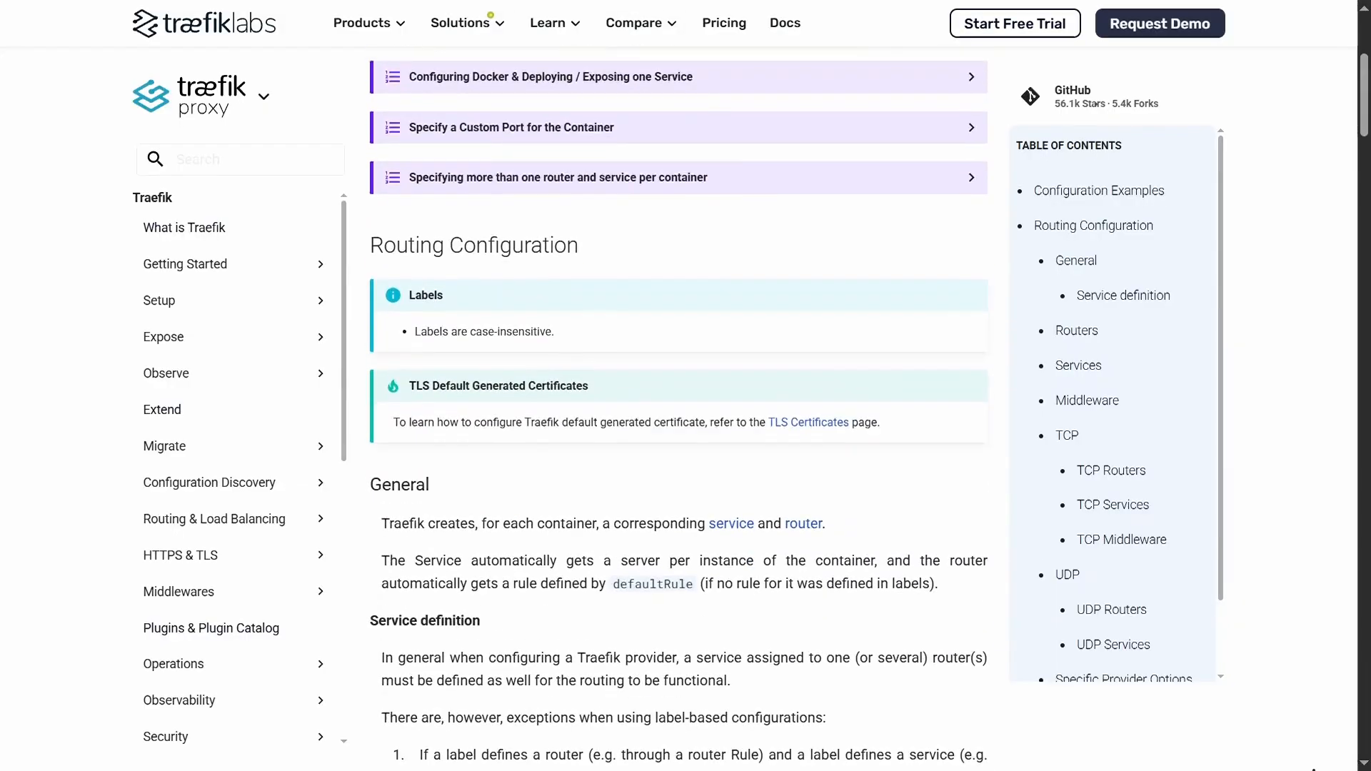
{"action": "scroll", "scroll_direction": "down", "scroll_amount": 3}
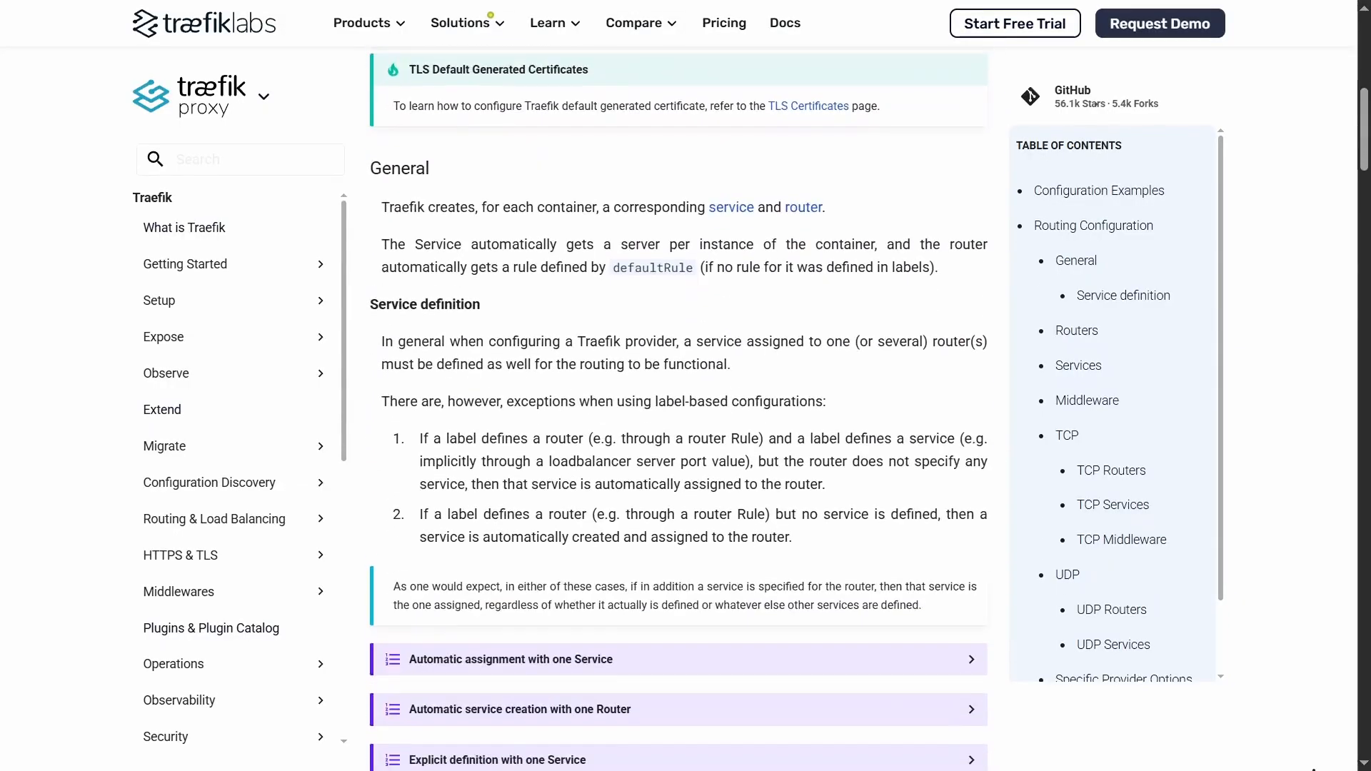
{"action": "scroll", "scroll_direction": "down", "scroll_amount": 3}
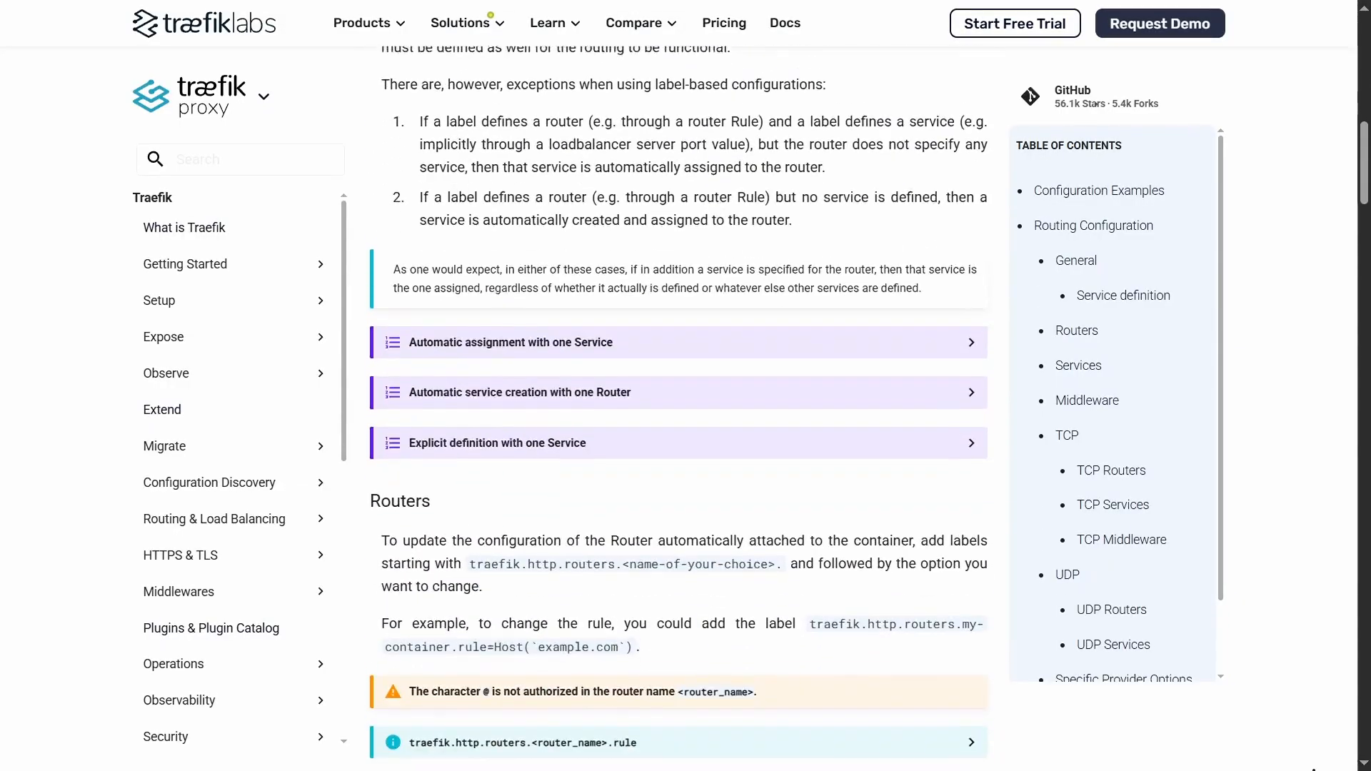
{"action": "scroll", "scroll_direction": "down", "scroll_amount": 3}
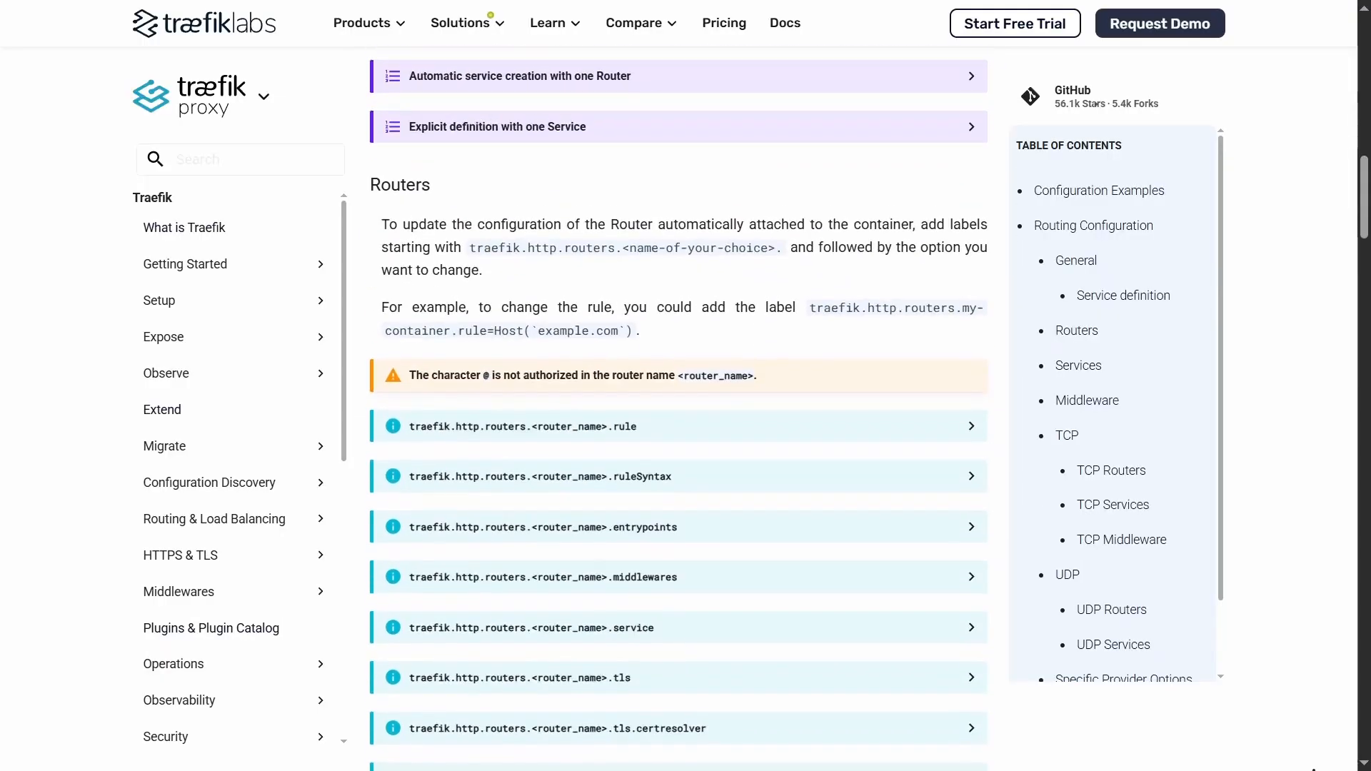
{"action": "scroll", "scroll_direction": "down", "scroll_amount": 3}
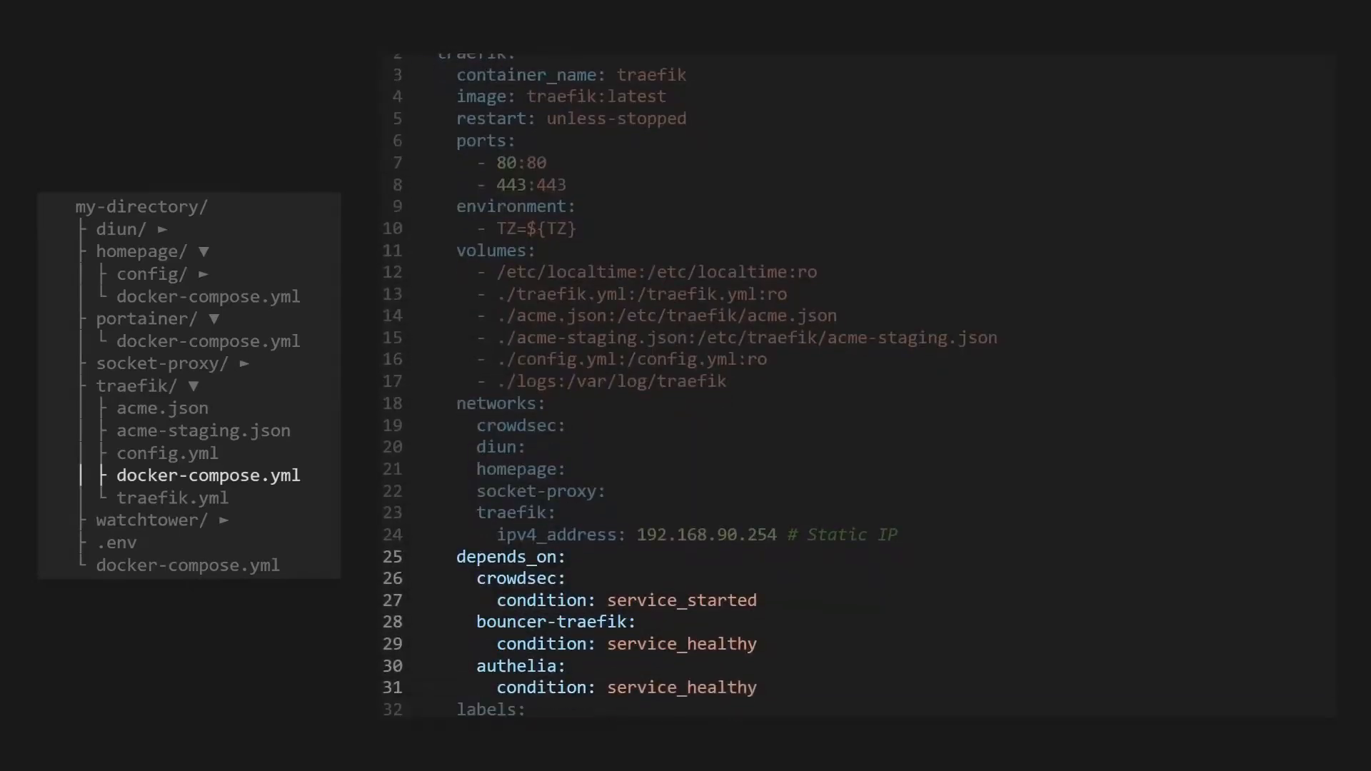
- Review the traefik service's volumes, networks and dependencies, then load traefik.yml from the file tree
{"action": "scroll", "scroll_direction": "down", "scroll_amount": 3}
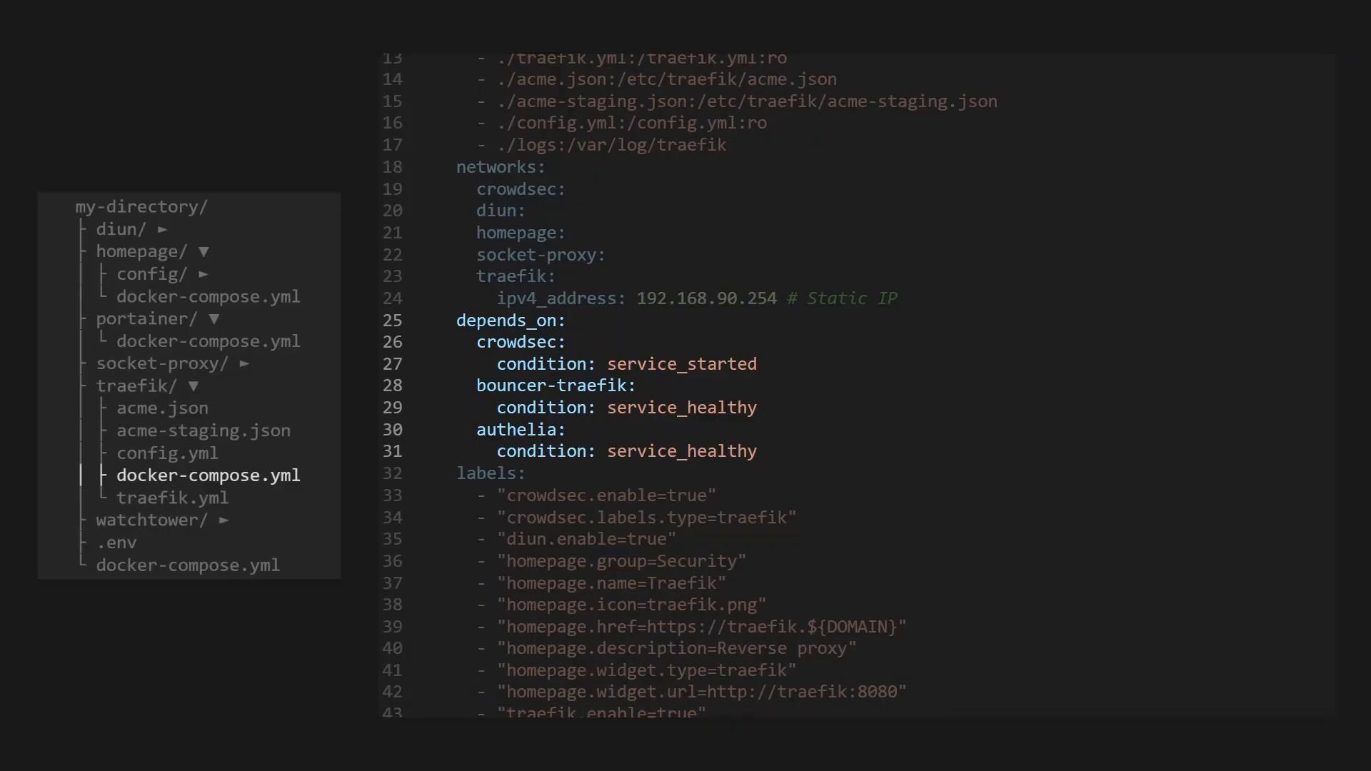
{"action": "left_click", "coordinate": [173, 497]}
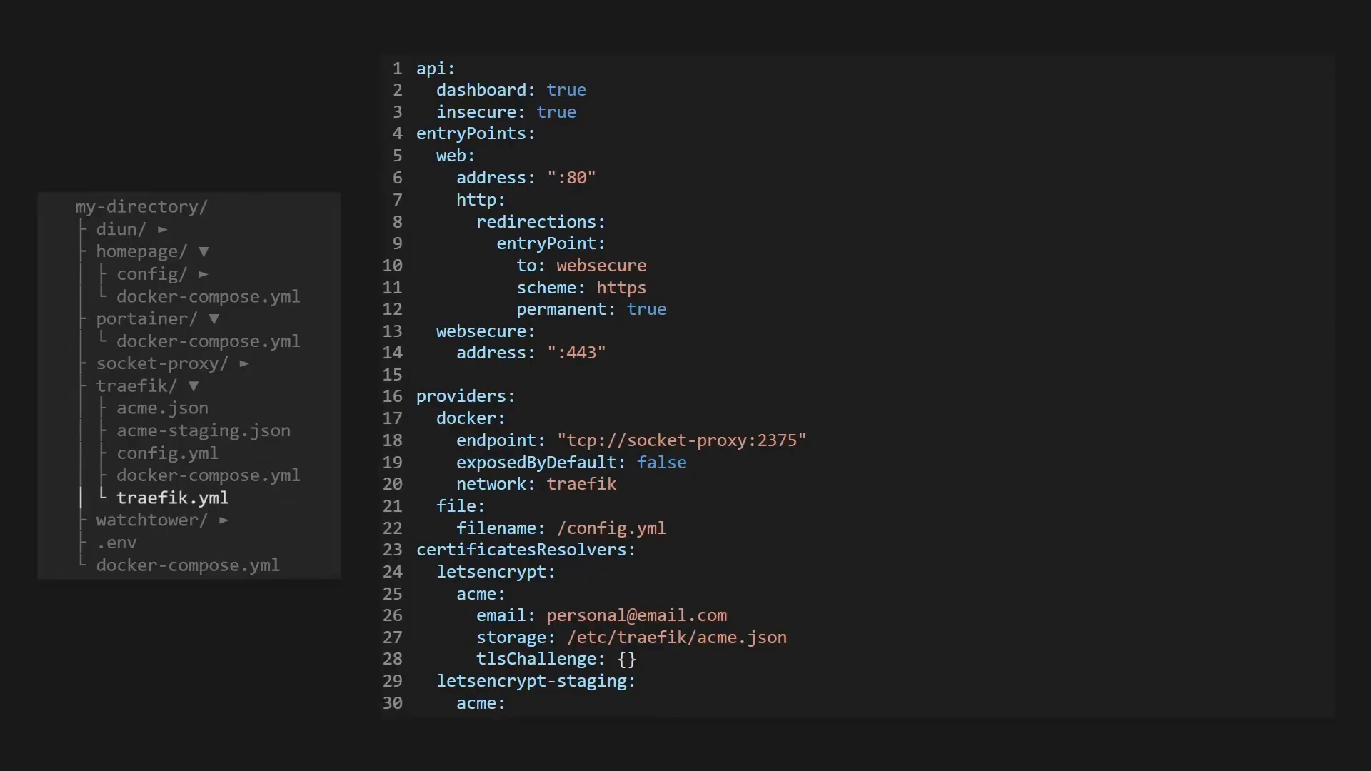
- Review traefik.yml, then confirm the Citadel 1.0.0 Main Menu option so the sudo password prompt appears
{"action": "scroll", "scroll_direction": "down", "scroll_amount": 3}
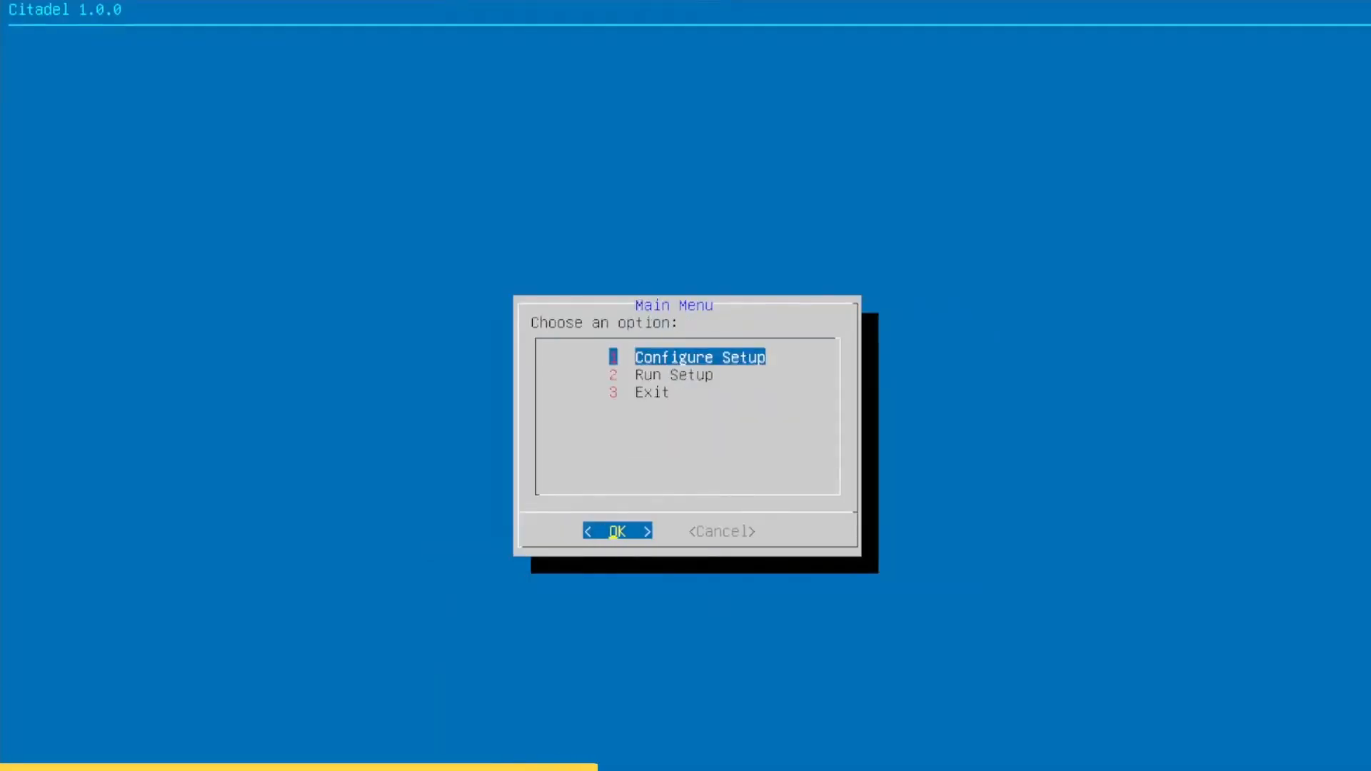
{"action": "left_click", "coordinate": [617, 531]}
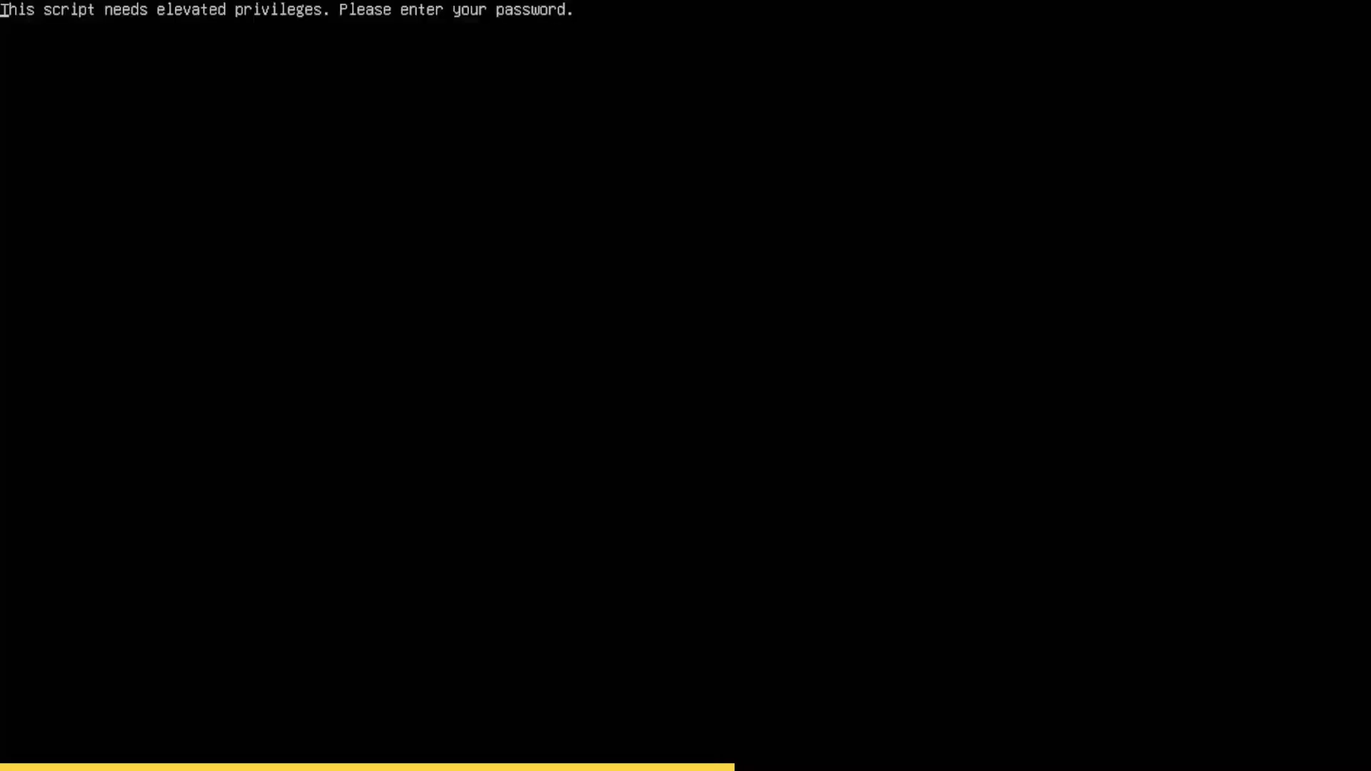